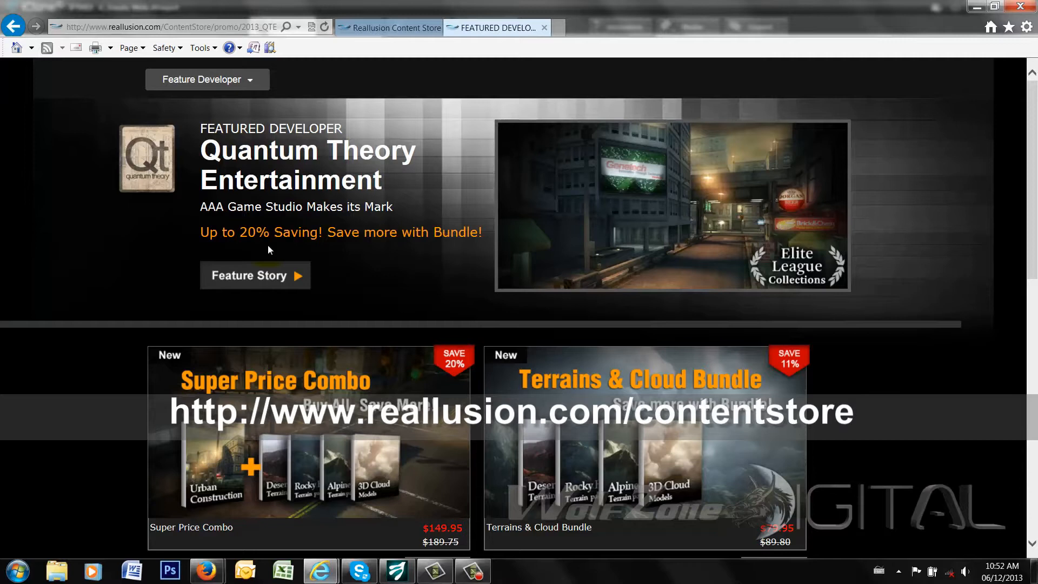
mouse_move(444, 252)
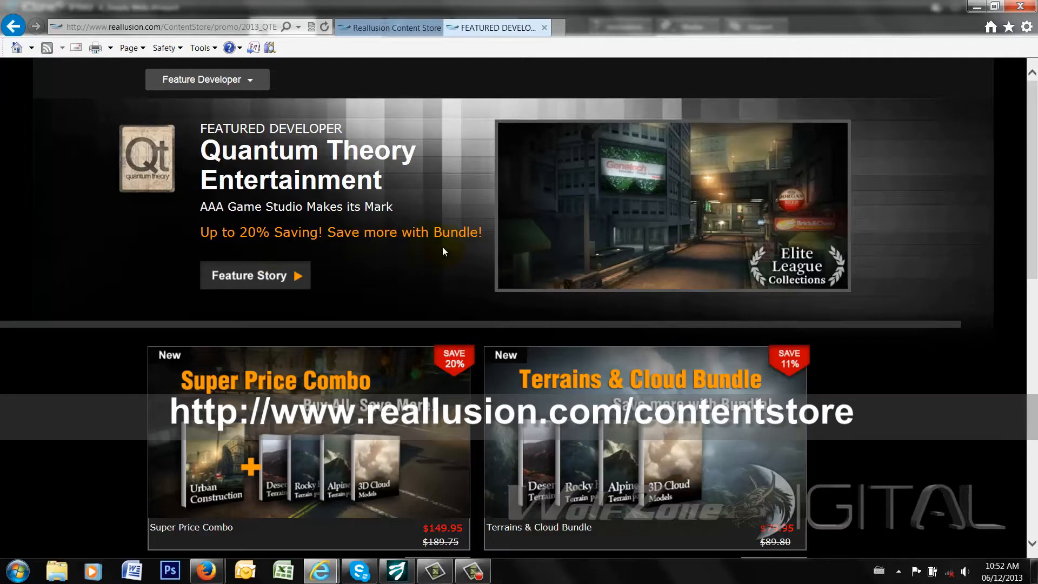
mouse_move(509, 358)
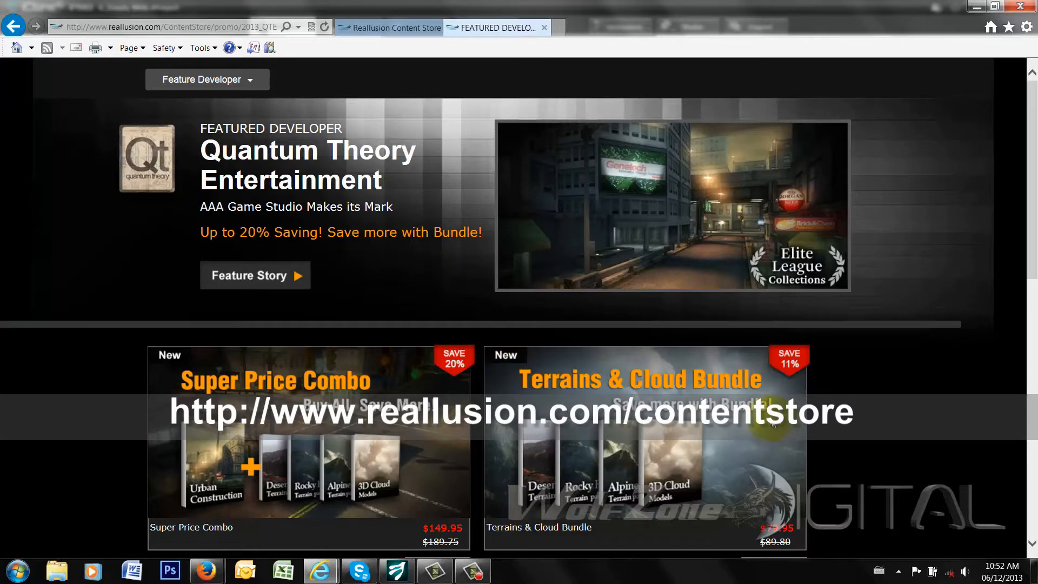
mouse_move(978, 225)
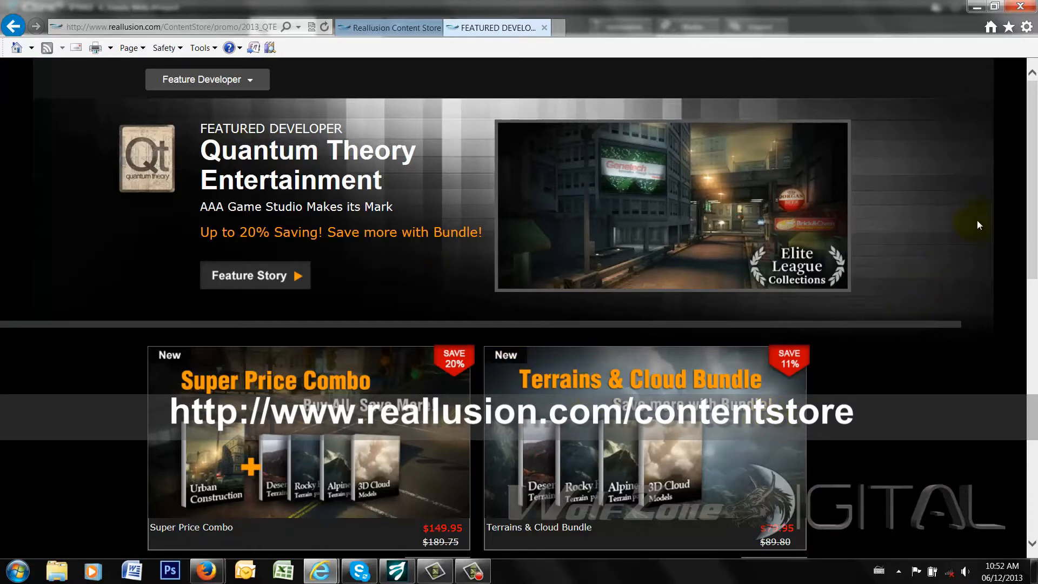
Step: Scroll the Content Store page down to the Terrains & Cloud Bundle at $79.95
scroll(down, 3)
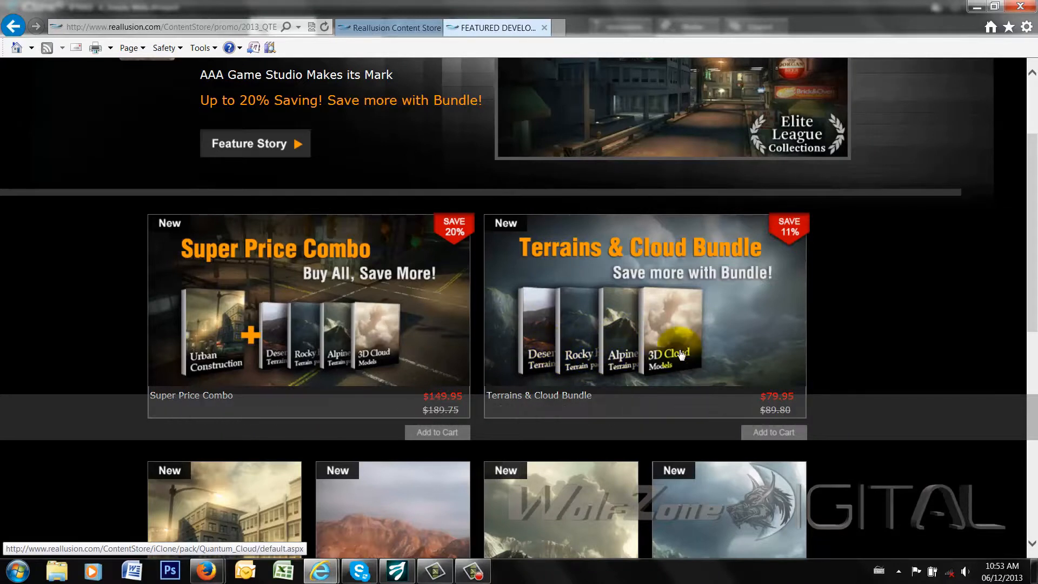
mouse_move(687, 338)
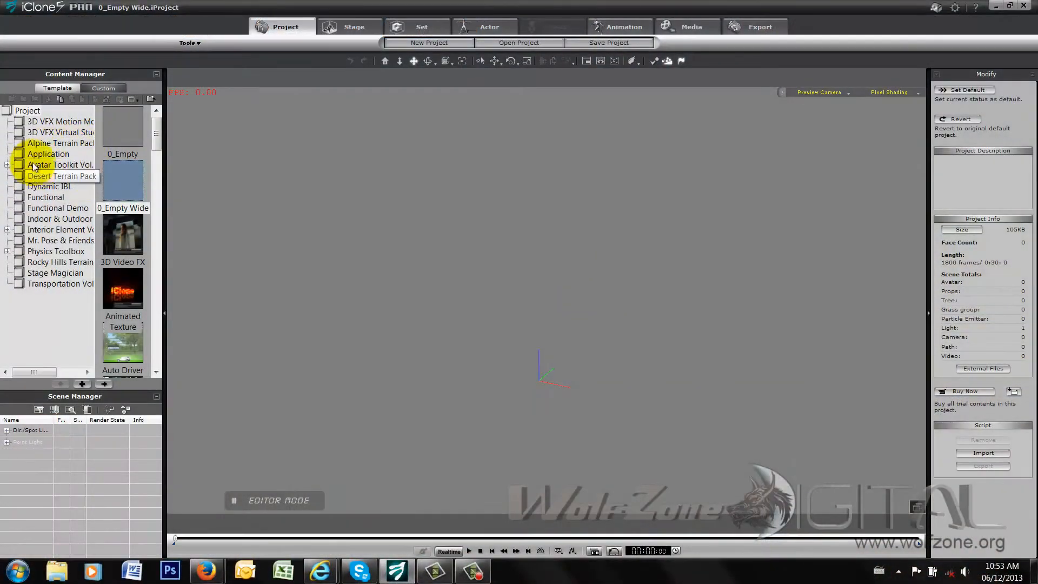
Step: Browse the Alpine, Rocky Hills and Desert terrain pack templates, ending on Alpine Terrain Pack
click(61, 143)
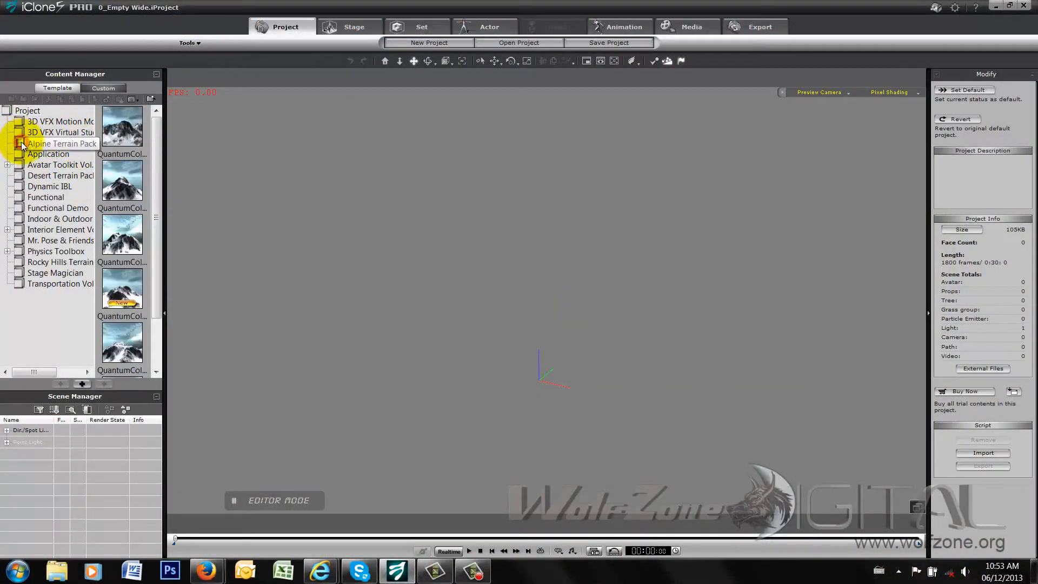
click(60, 143)
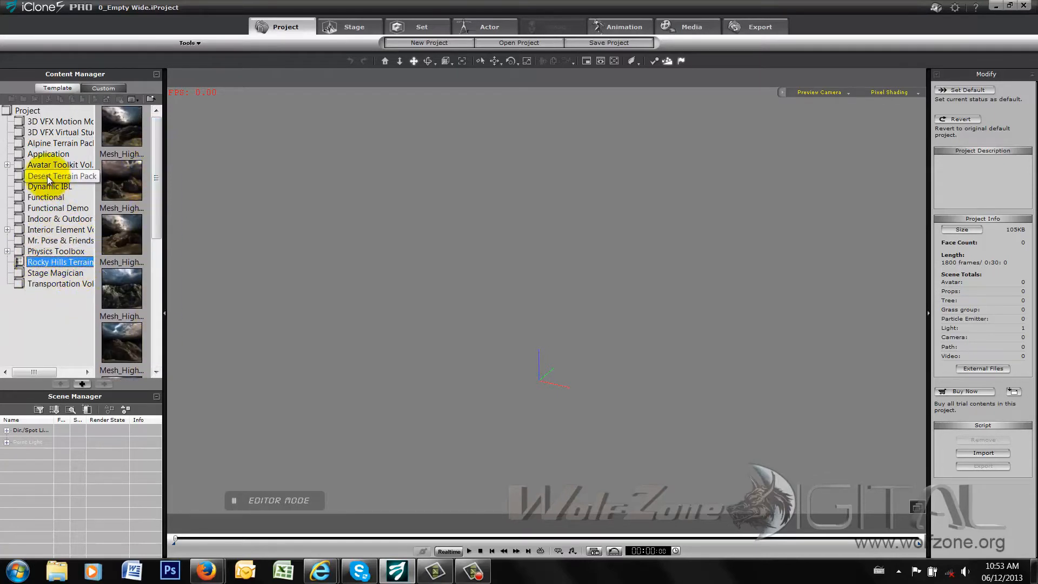
click(59, 176)
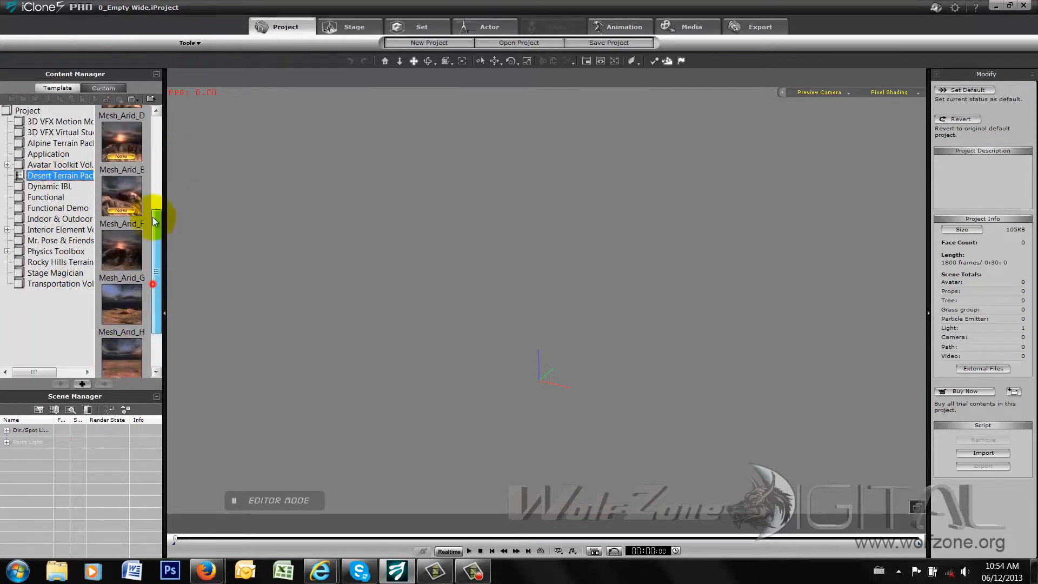
click(59, 143)
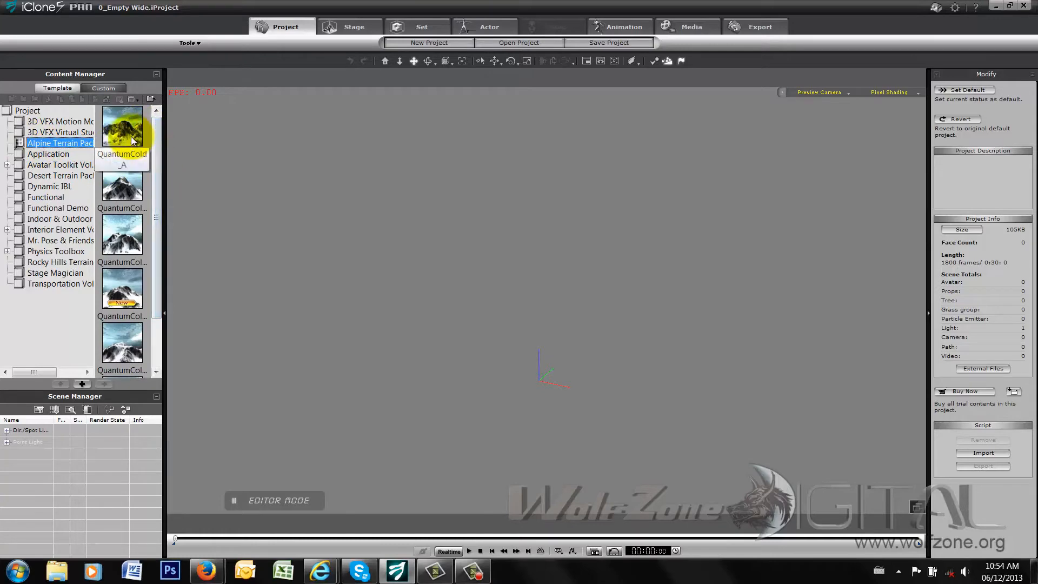
Step: Load the QuantumCold_A snowy mountain scene and orbit the camera around its peaks
double_click(122, 126)
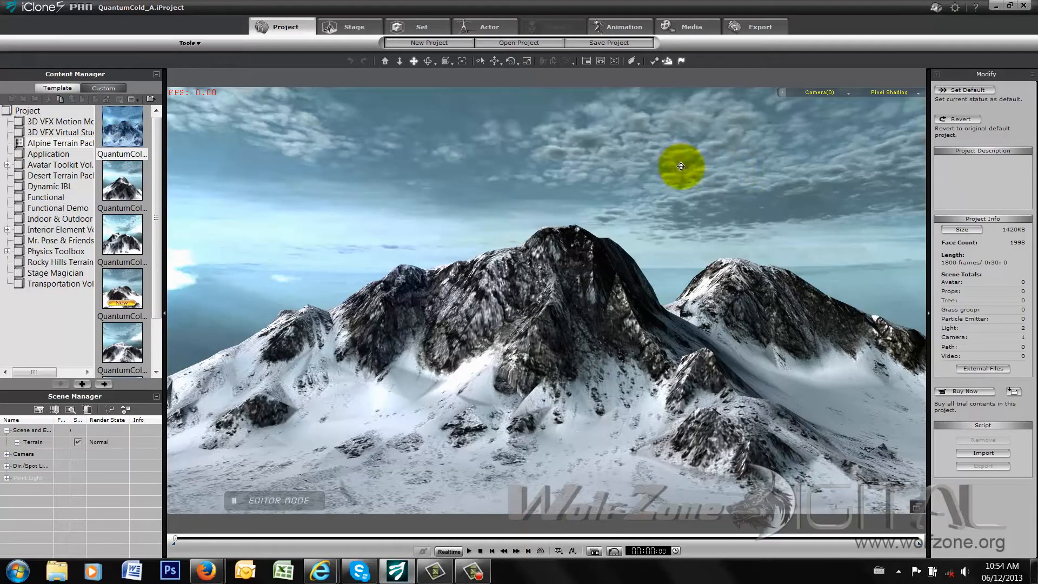
drag(681, 165, 778, 234)
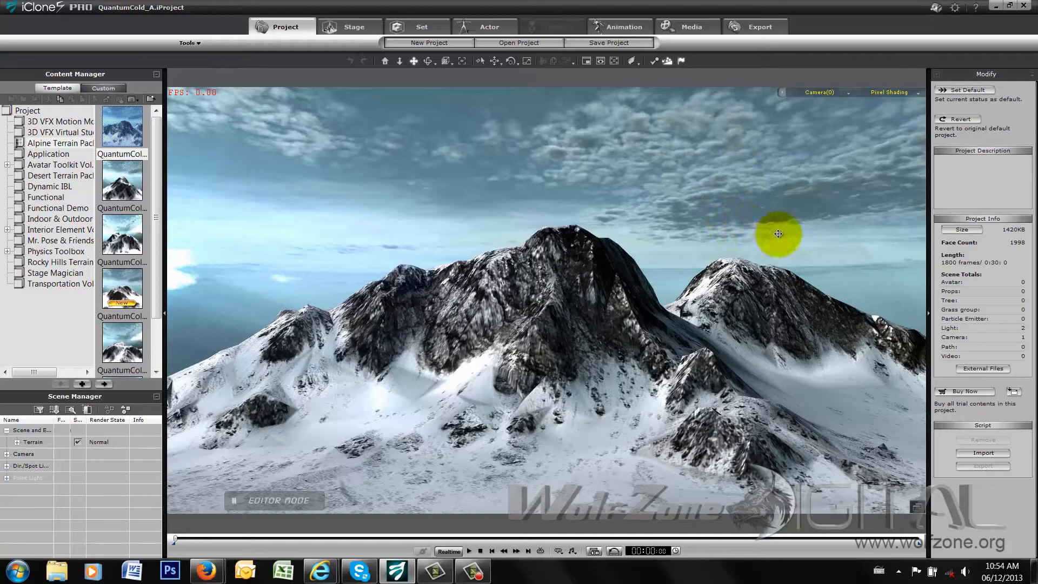
mouse_move(798, 257)
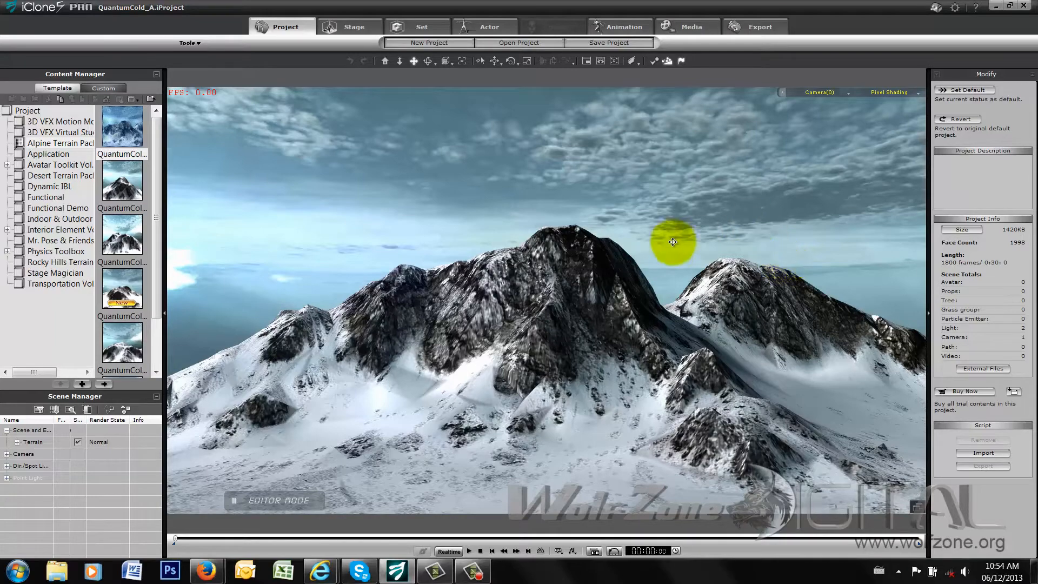
drag(674, 241, 567, 311)
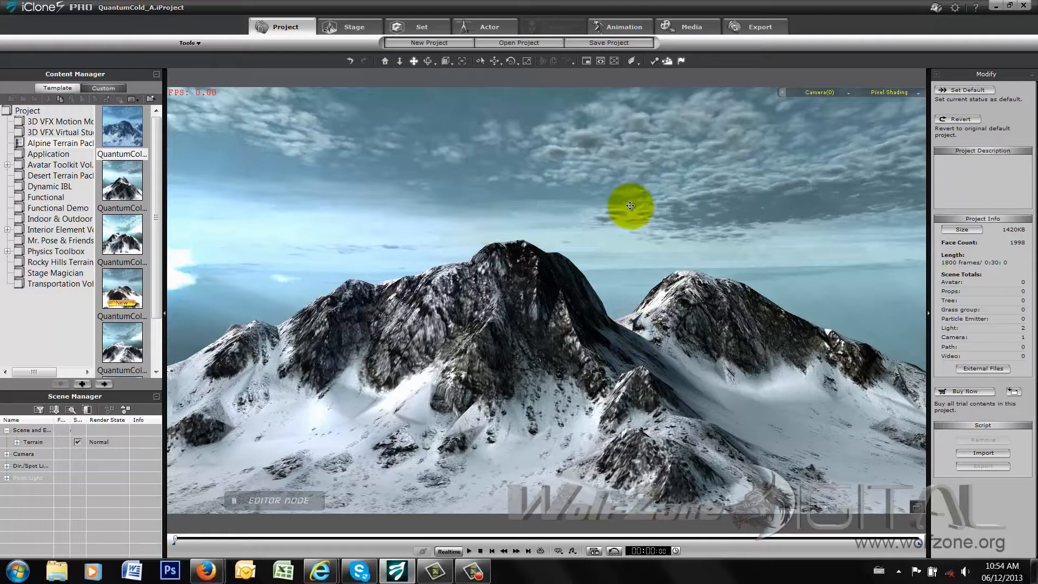
drag(631, 205, 662, 471)
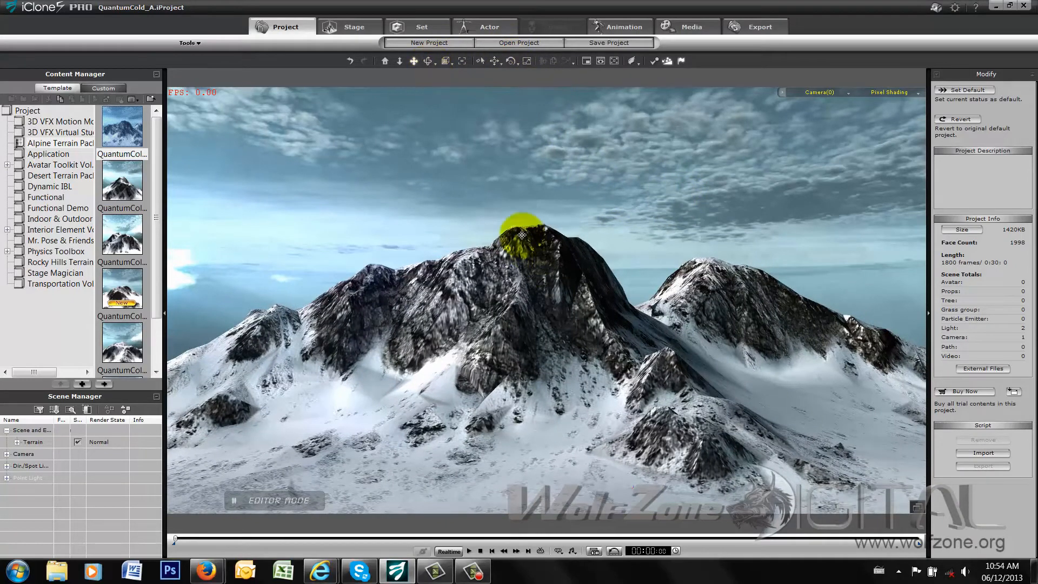
drag(521, 234, 417, 302)
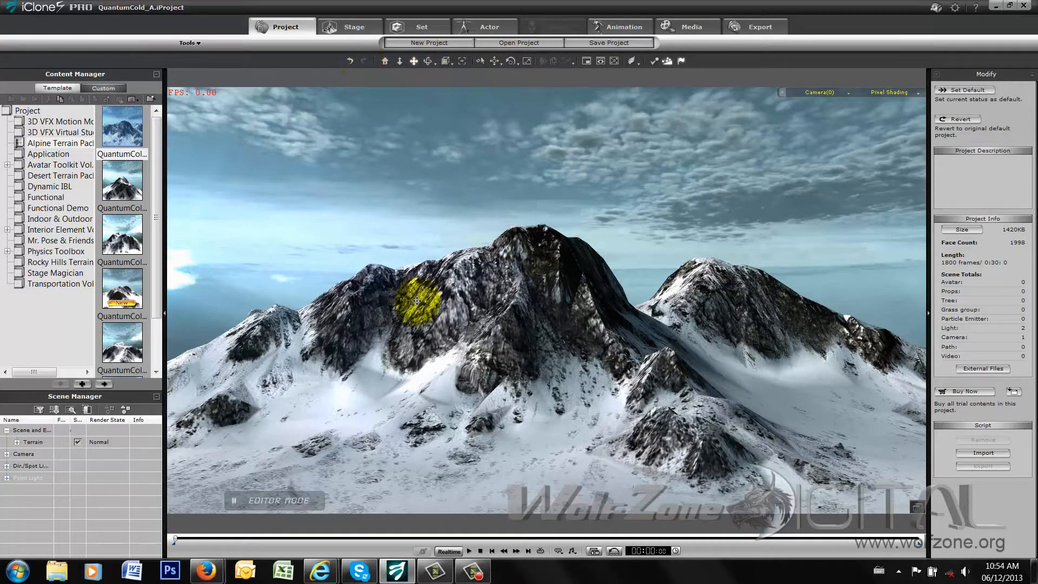
click(421, 26)
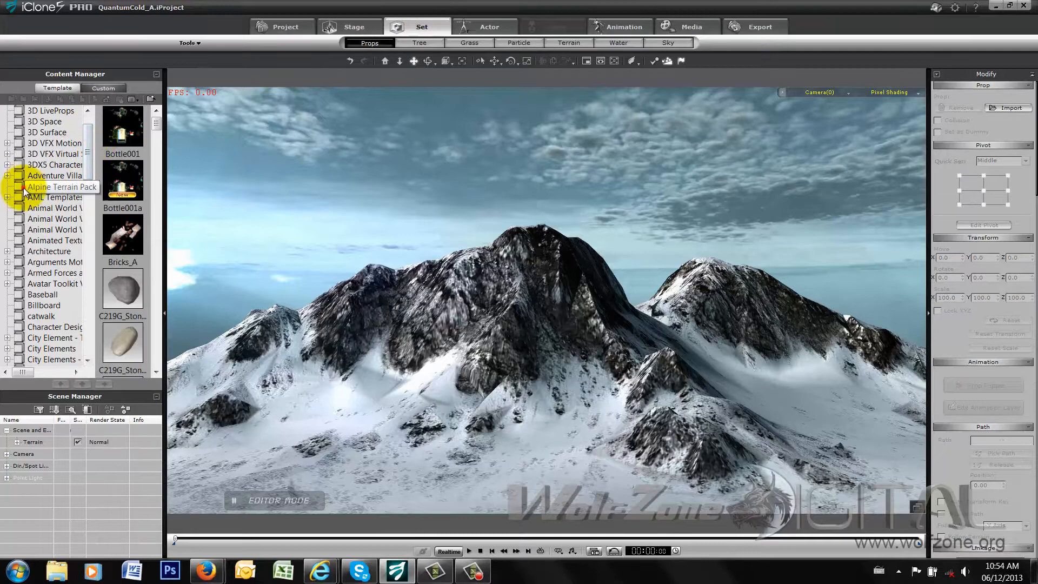
Step: Add a QuantumCold_B mountain prop from the Alpine Terrain Pack into the snowy scene
click(54, 186)
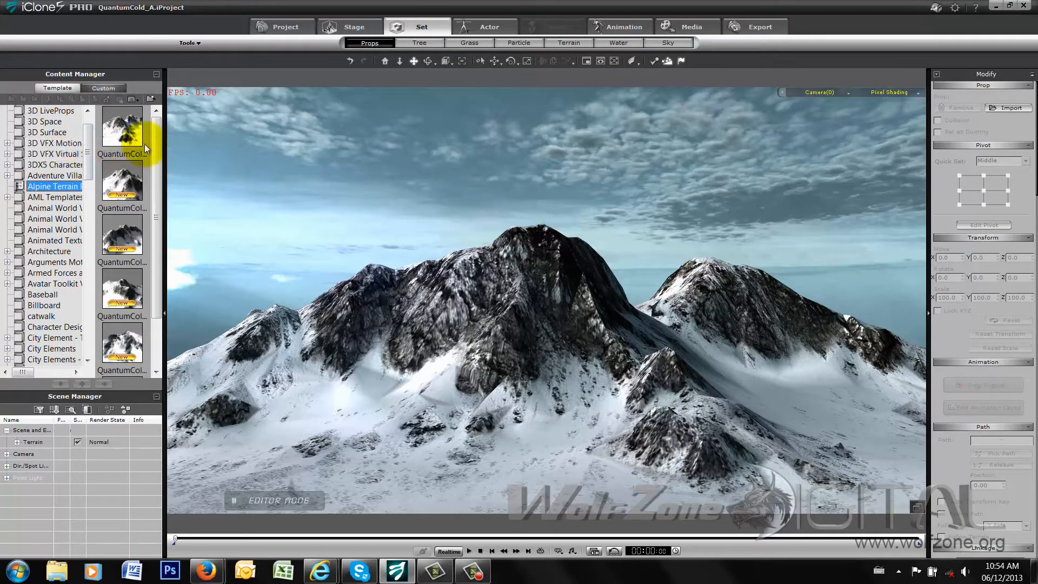
scroll(down, 3)
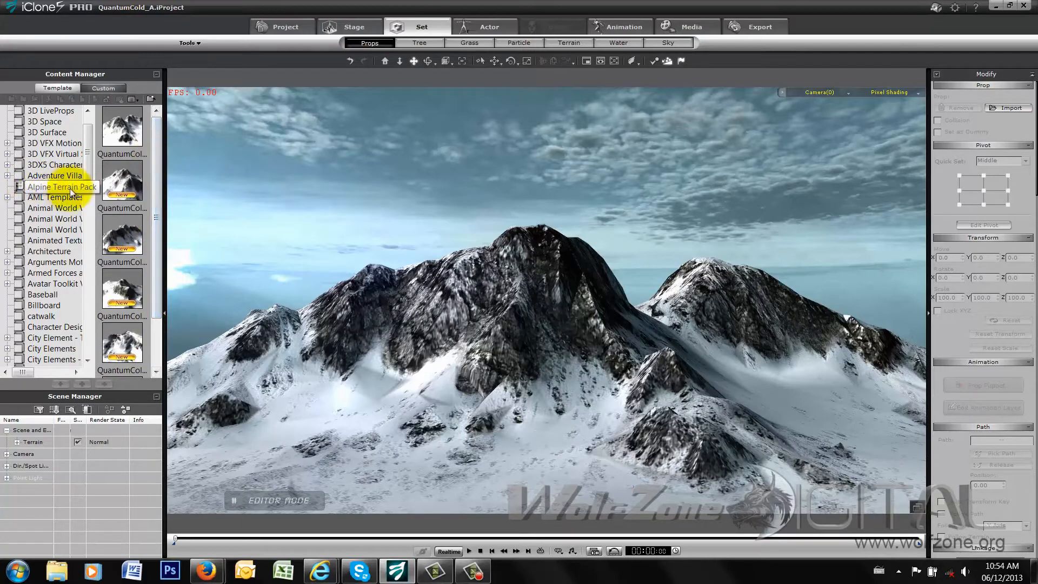
click(60, 187)
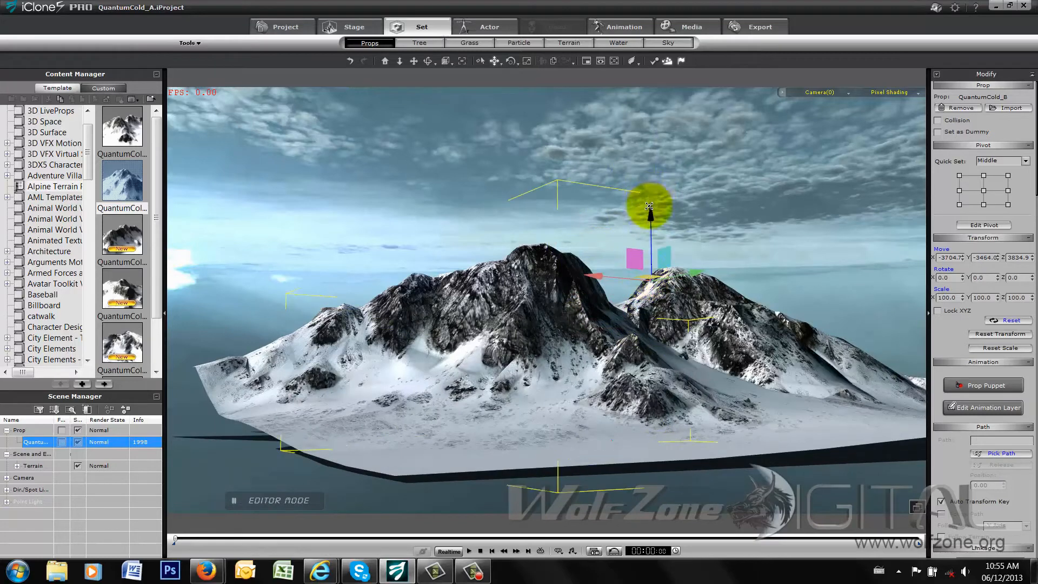
Step: Move QuantumCold_B to the right, add a QuantumCold_C mountain prop and arrange both in the scene
drag(648, 206, 768, 272)
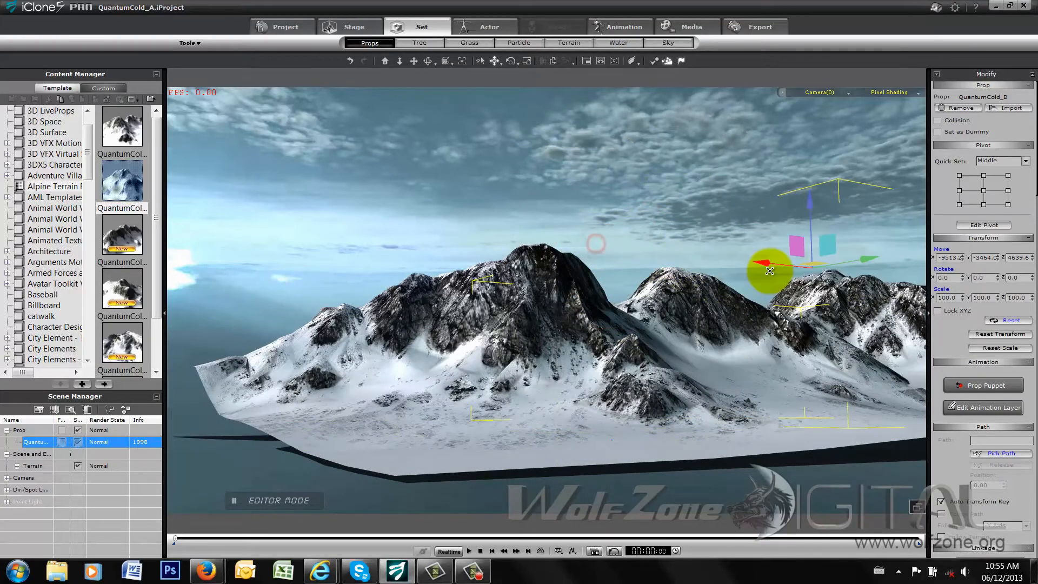
drag(768, 270, 300, 258)
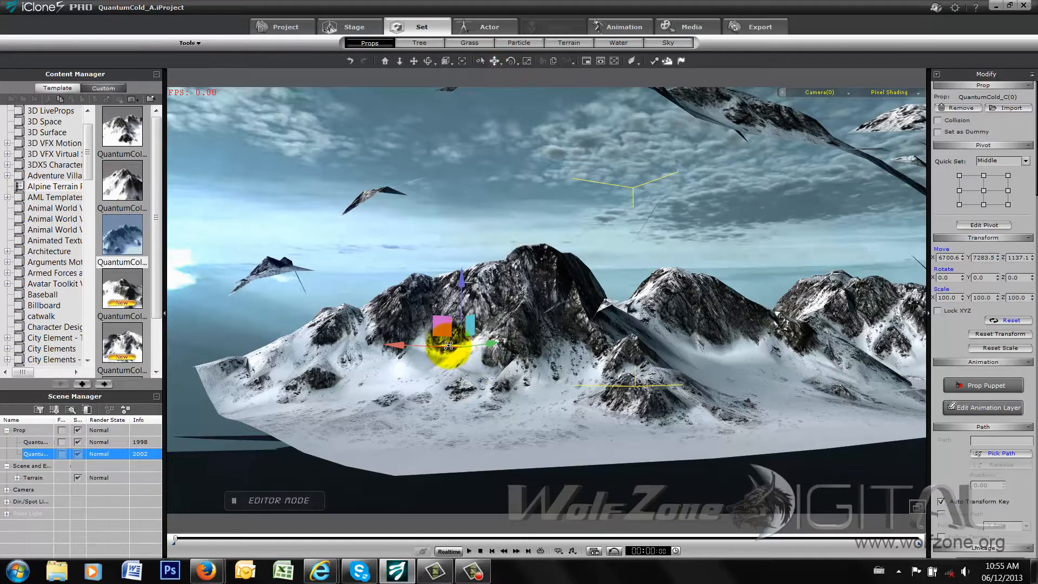
drag(447, 344, 471, 362)
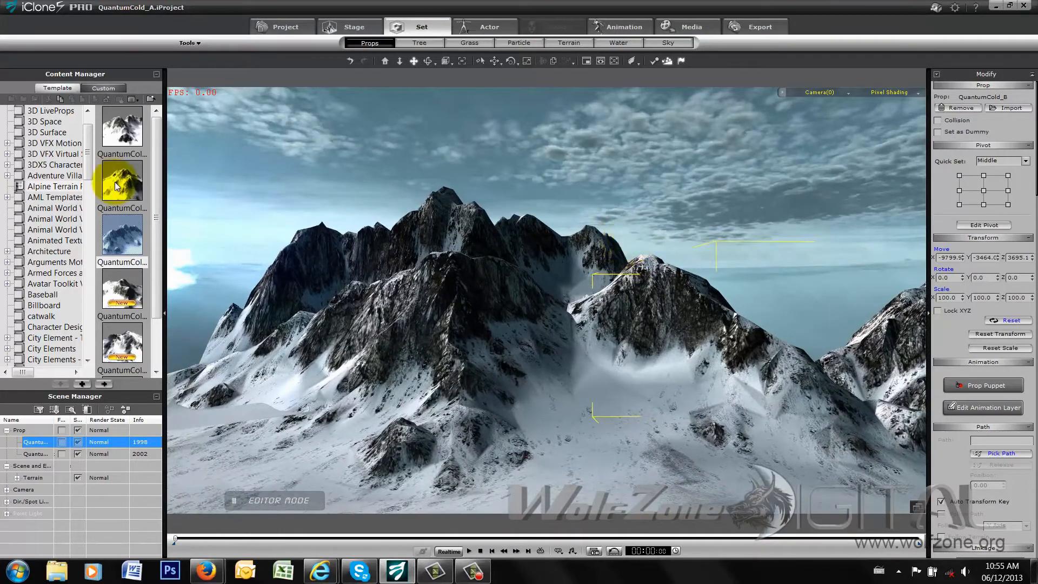
scroll(down, 3)
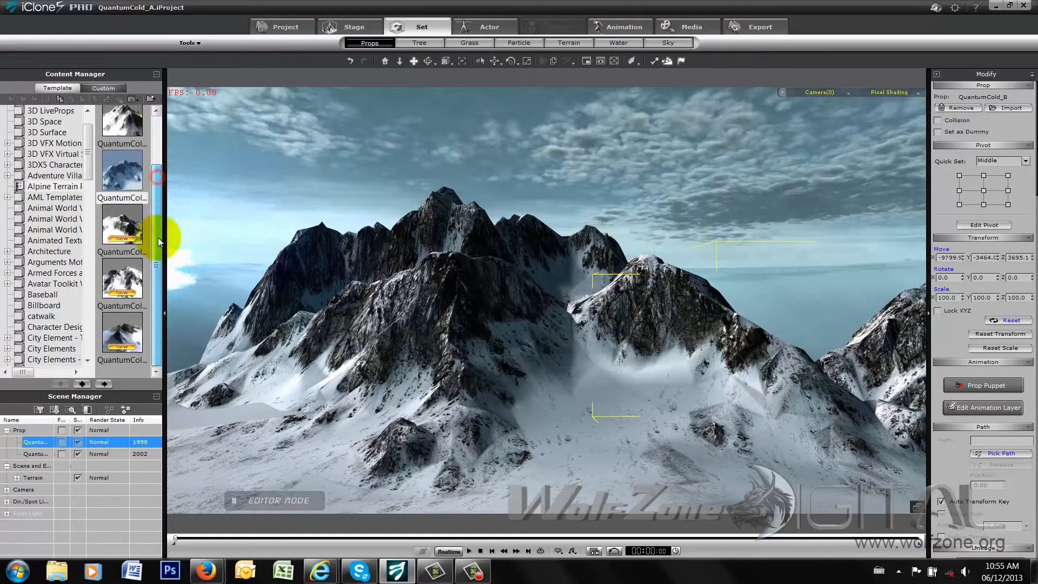
click(281, 26)
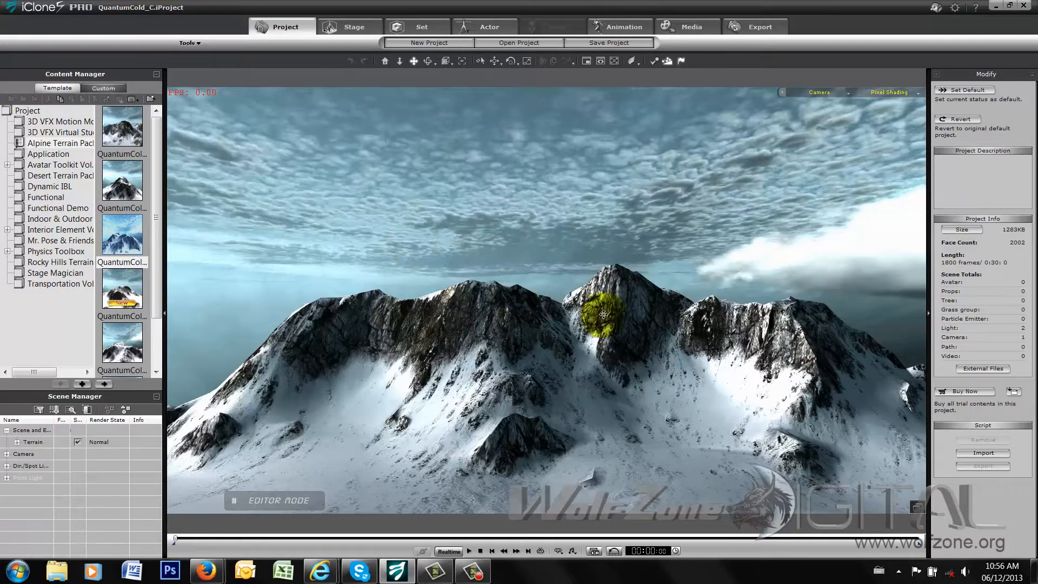
Step: Load the QuantumCold_E single-peak scene and list the Desert Terrain Pack Mesh_Arid templates
double_click(122, 286)
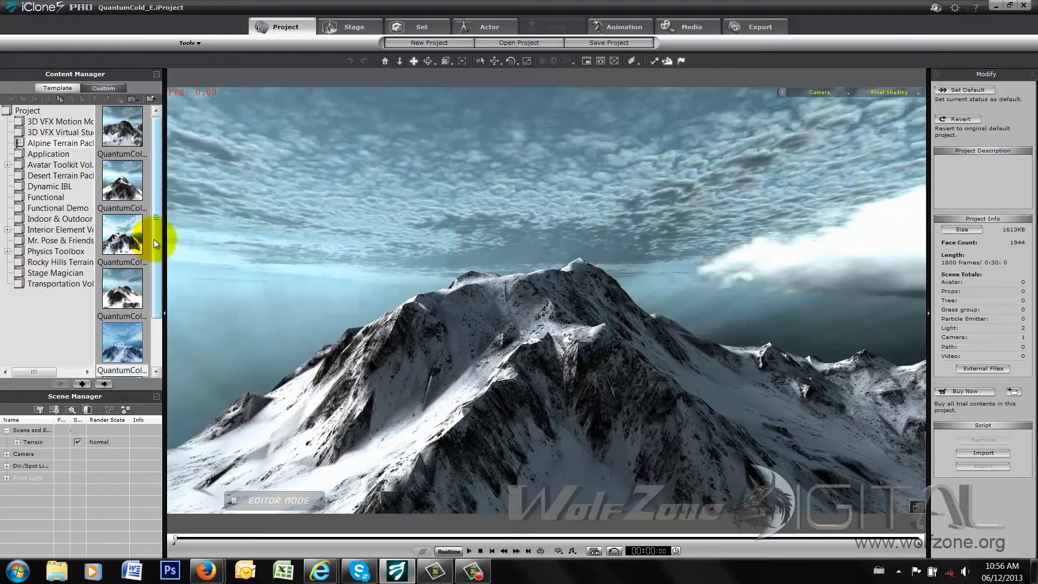
click(59, 175)
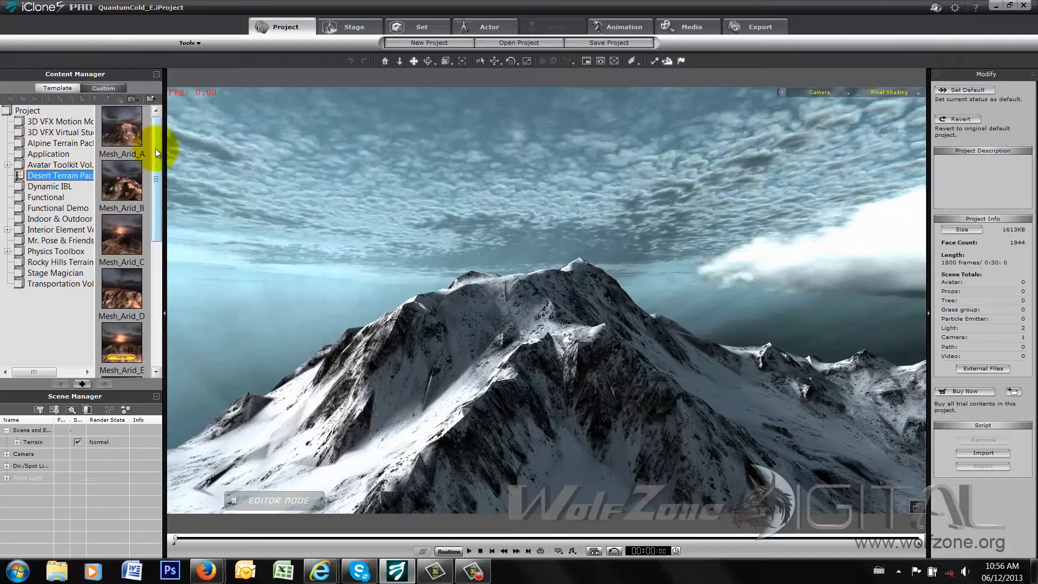
scroll(down, 3)
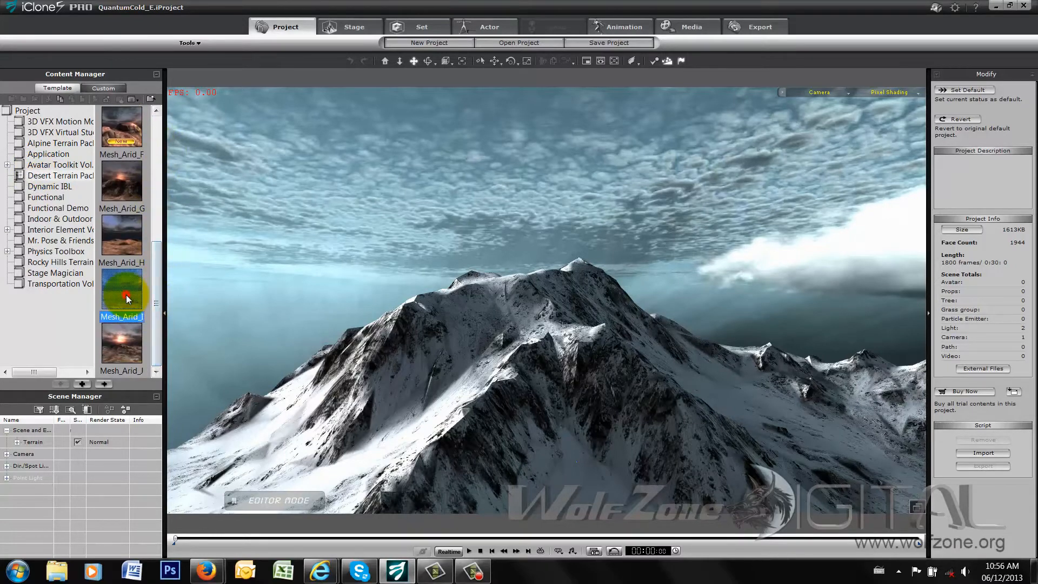
Step: Load the Mesh_Arid_I desert scene and place a Mesh_Arid rocky mesa prop on the plain
double_click(121, 289)
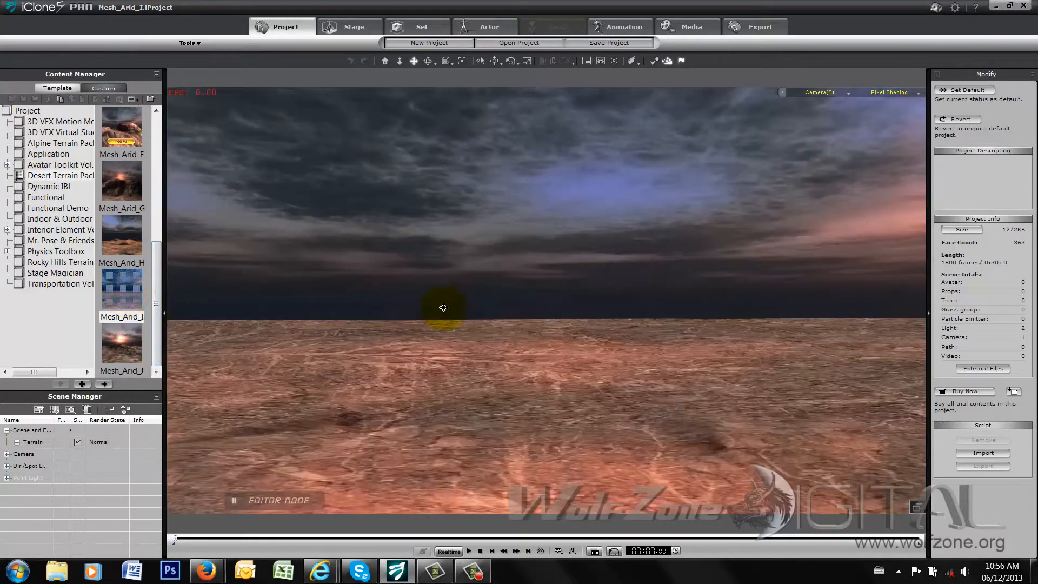
click(420, 26)
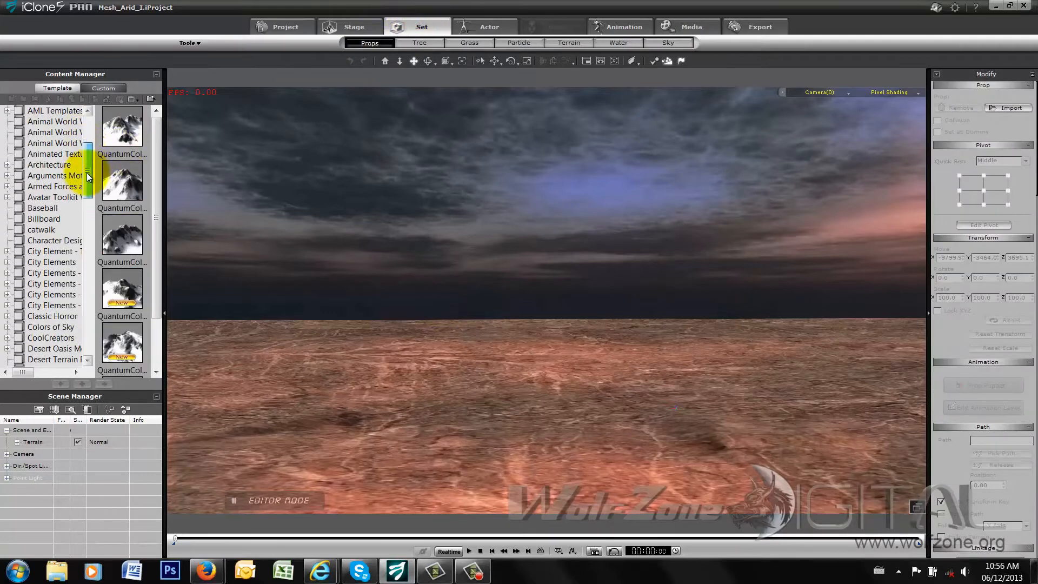
scroll(down, 3)
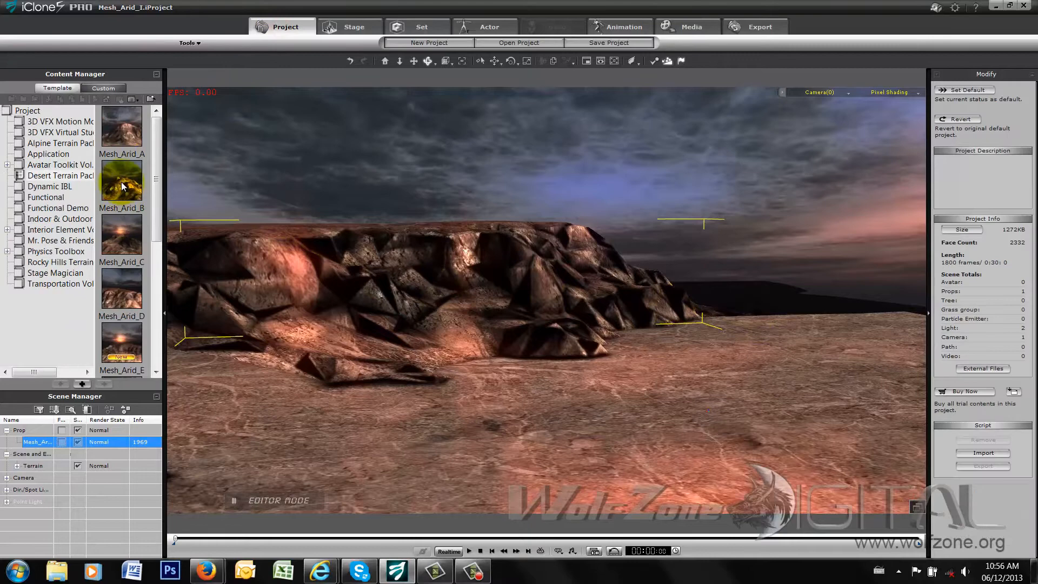
Step: Try desert terrain scenes, then load Mesh_Arid_D, discarding the current project without saving
double_click(121, 181)
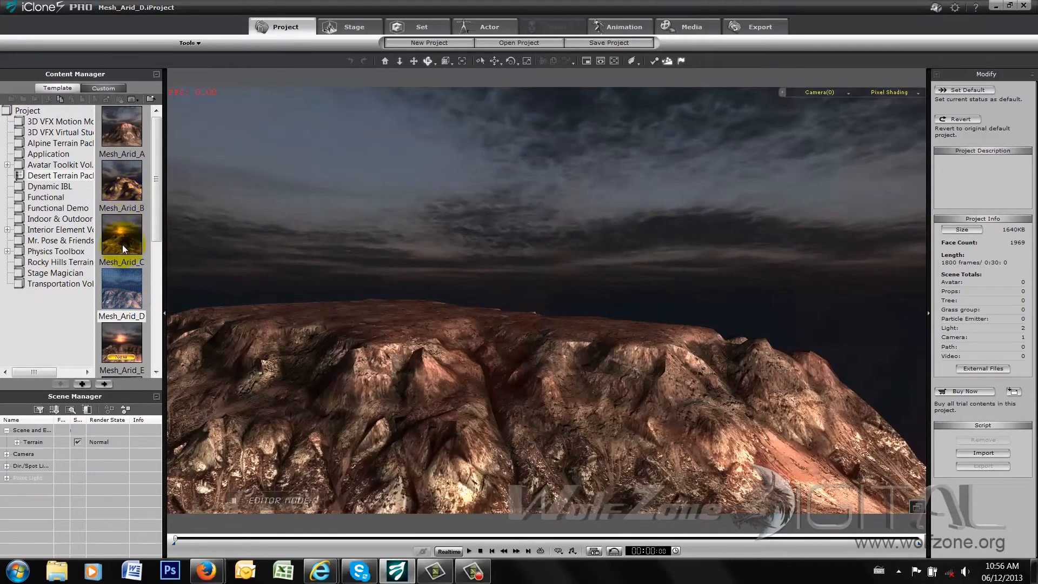
double_click(121, 344)
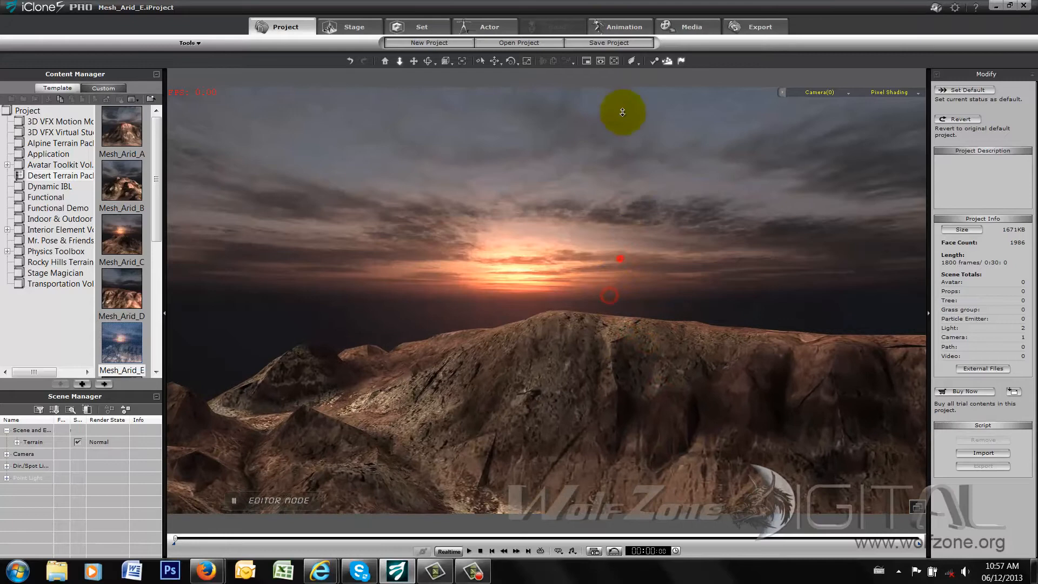
drag(623, 111, 557, 143)
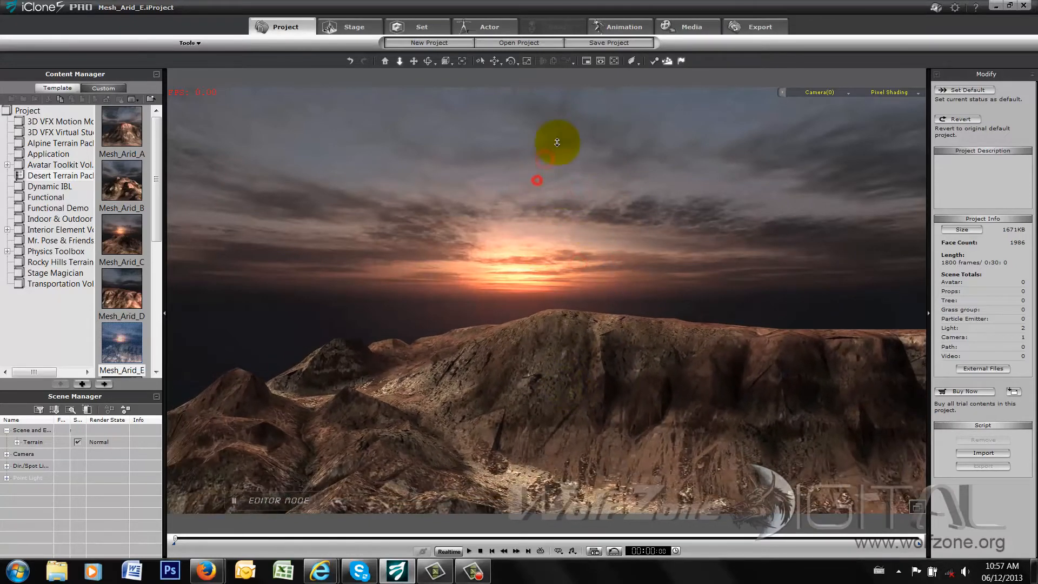
drag(557, 142, 477, 225)
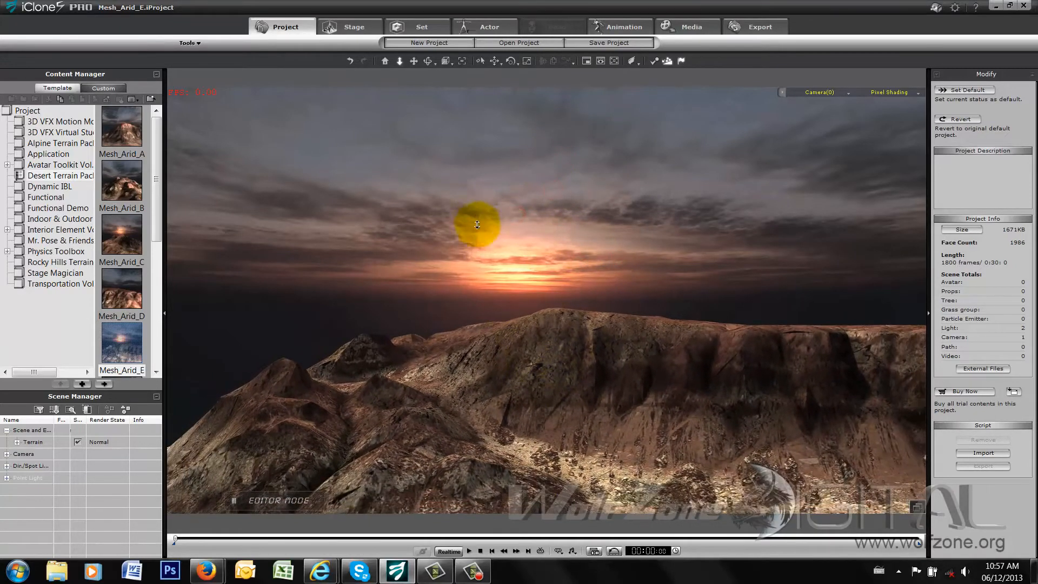
double_click(121, 288)
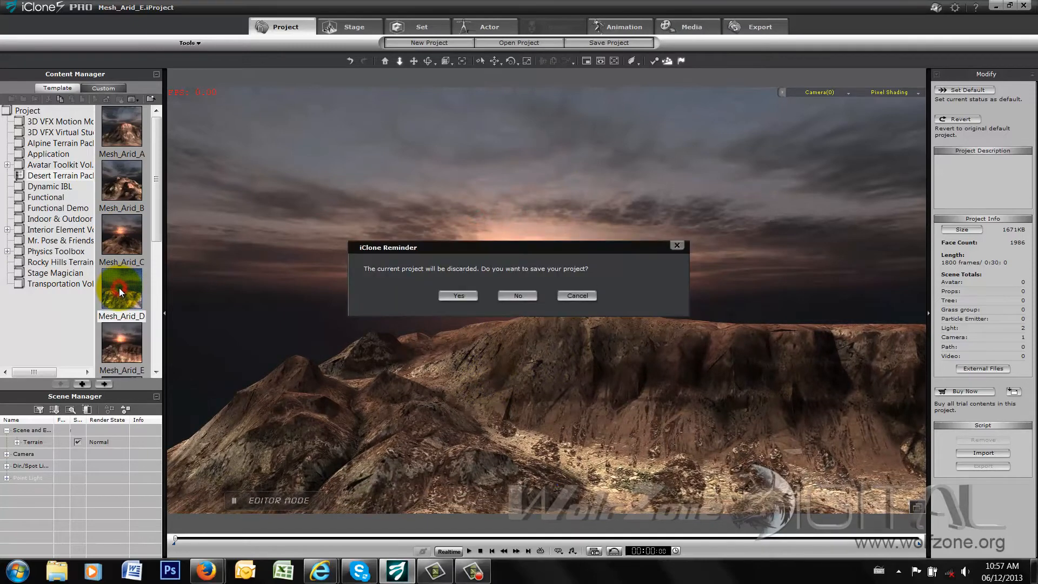
click(517, 295)
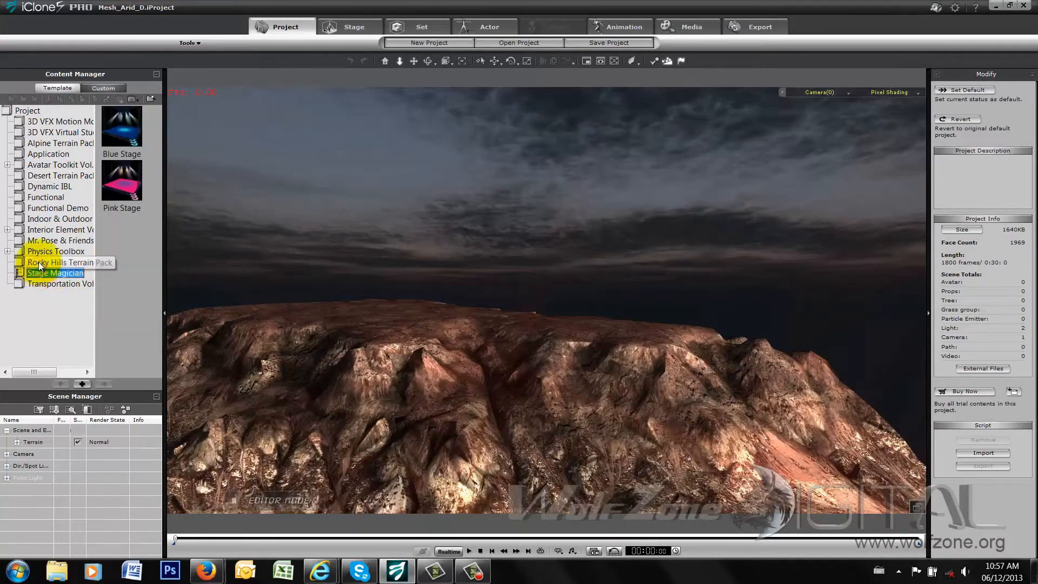
Step: Load the Mesh_HighLands_G project from Rocky Hills Terrain, discarding the desert project without saving
double_click(121, 126)
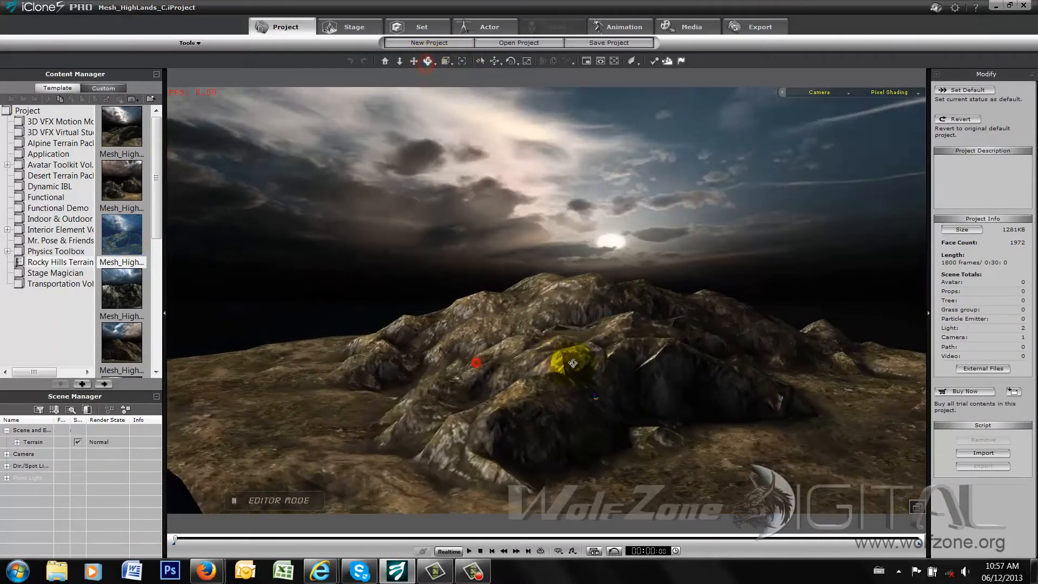
double_click(121, 290)
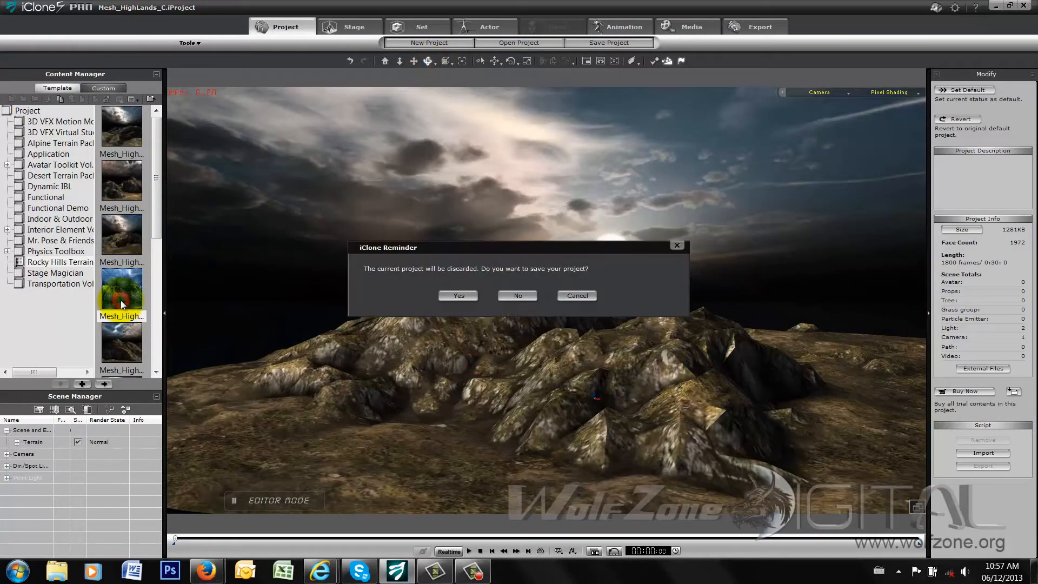
click(517, 295)
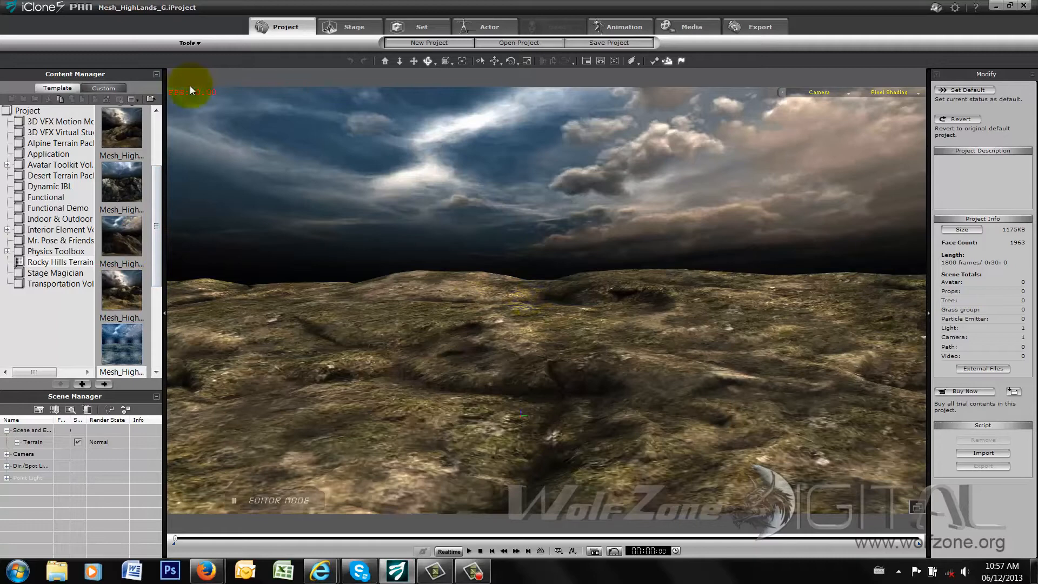
Step: Place a Mesh_HighLands_F craggy mountain prop on the Mesh_Highlands_G terrain
click(418, 26)
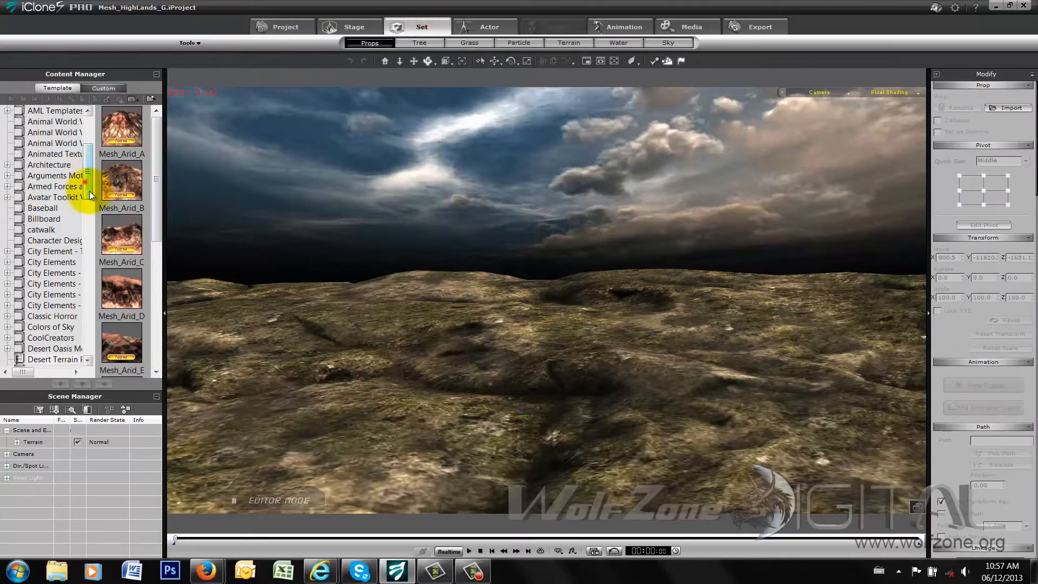
drag(86, 182, 87, 231)
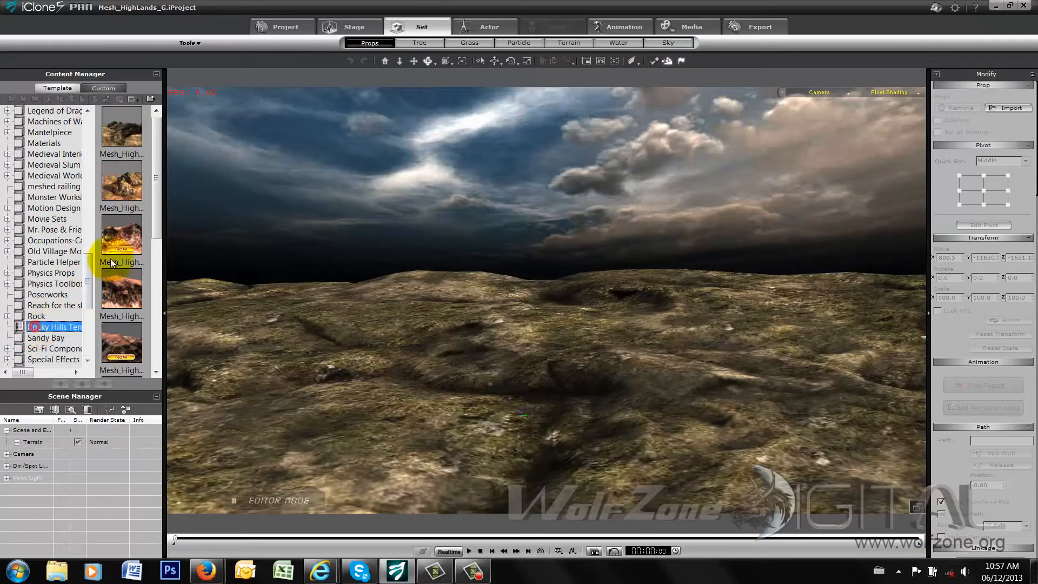
scroll(down, 3)
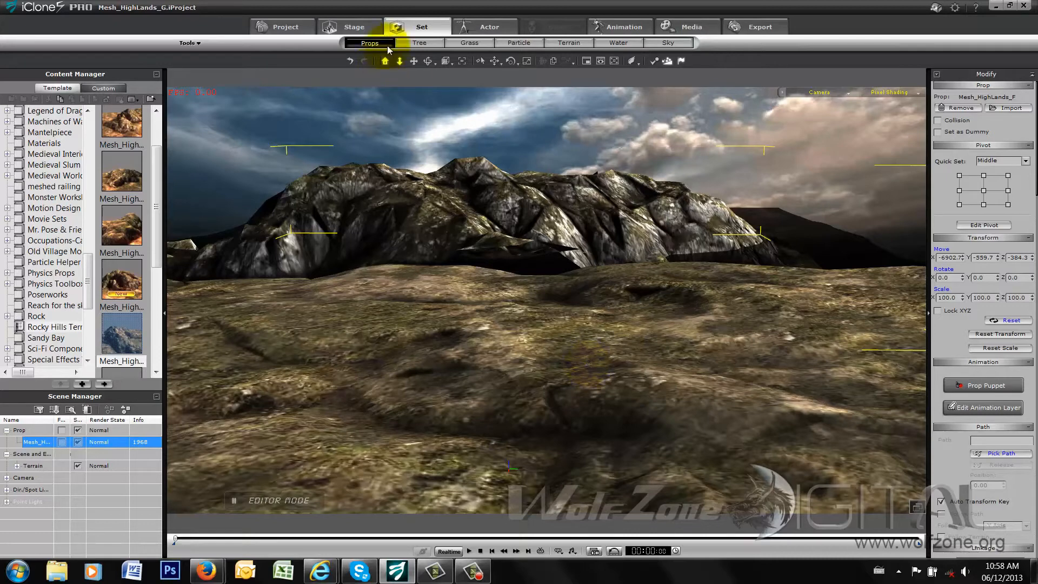
Step: Remap the Mesh_HighLands_F mountain's texture with Planar UV aligned to Z to restore rock detail
click(490, 335)
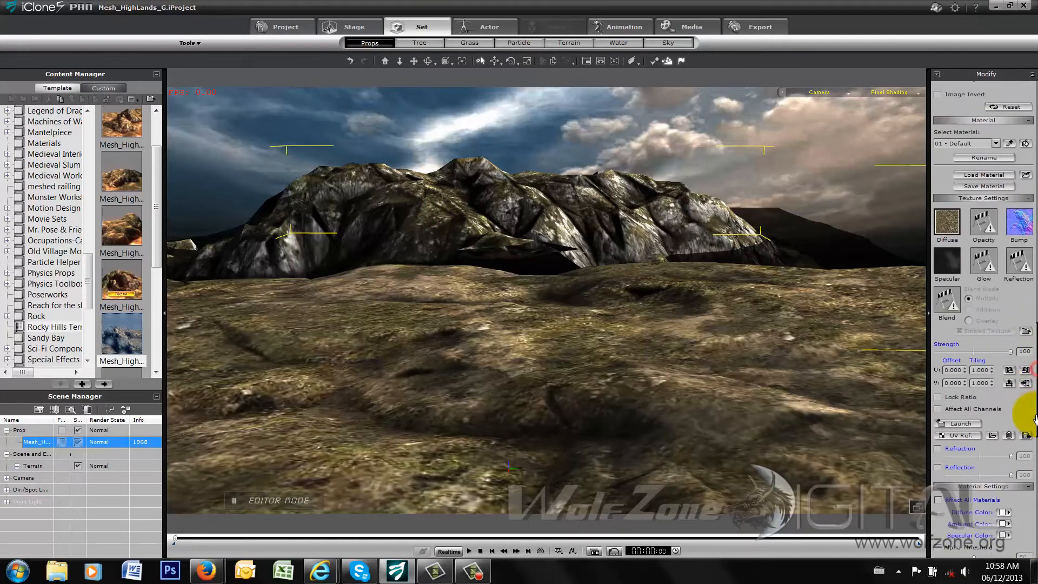
scroll(down, 3)
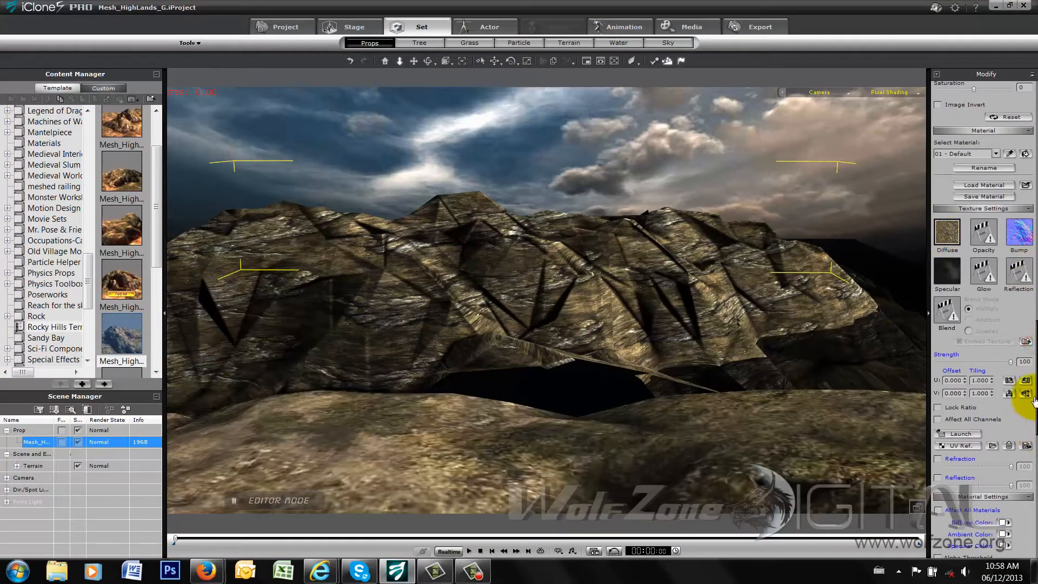
scroll(down, 3)
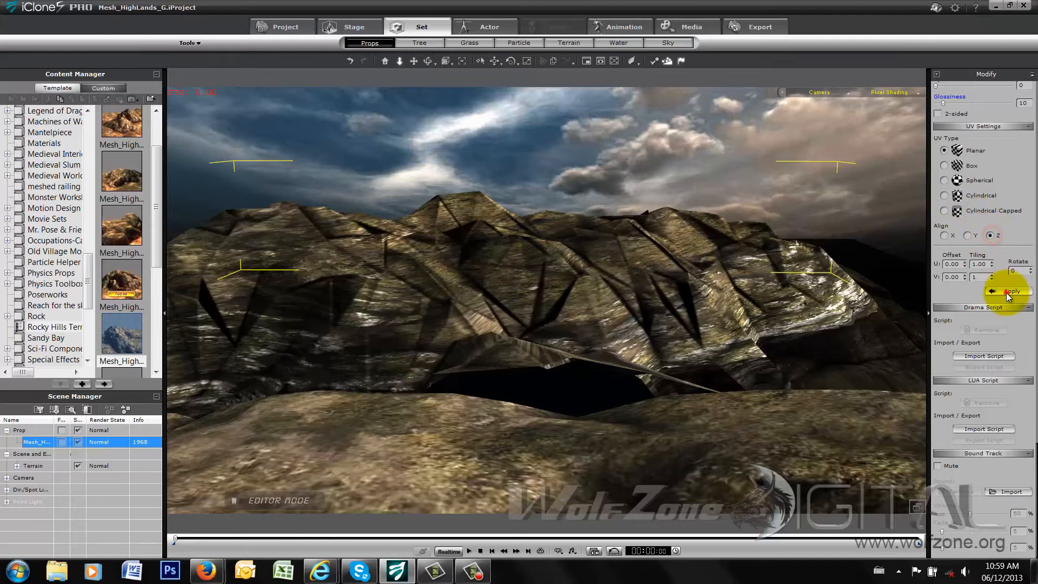
click(1006, 291)
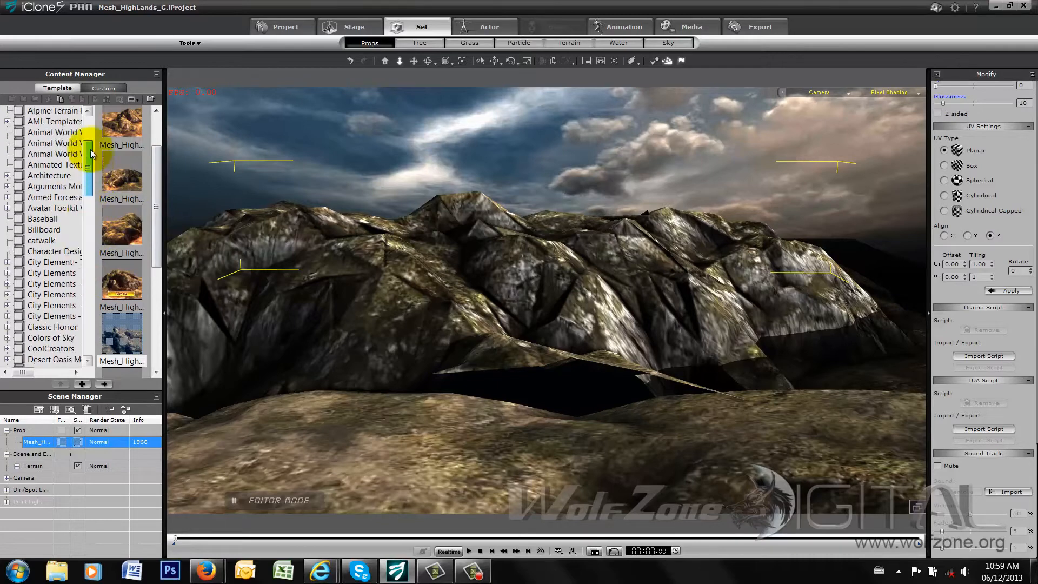
Step: Load the first QuantumCol snowy template from the Alpine Terrain Pack as the project
click(283, 26)
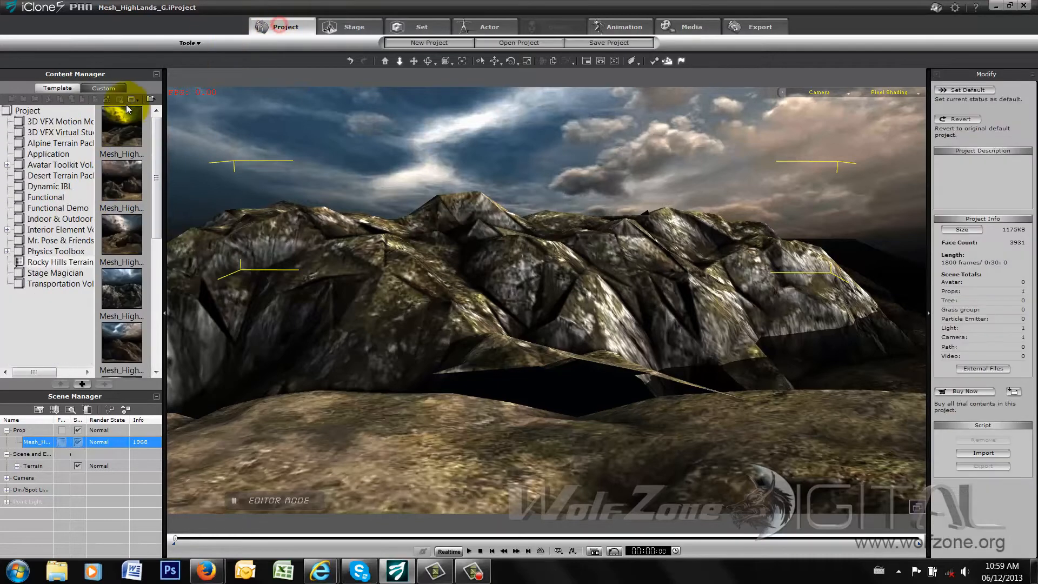
click(59, 143)
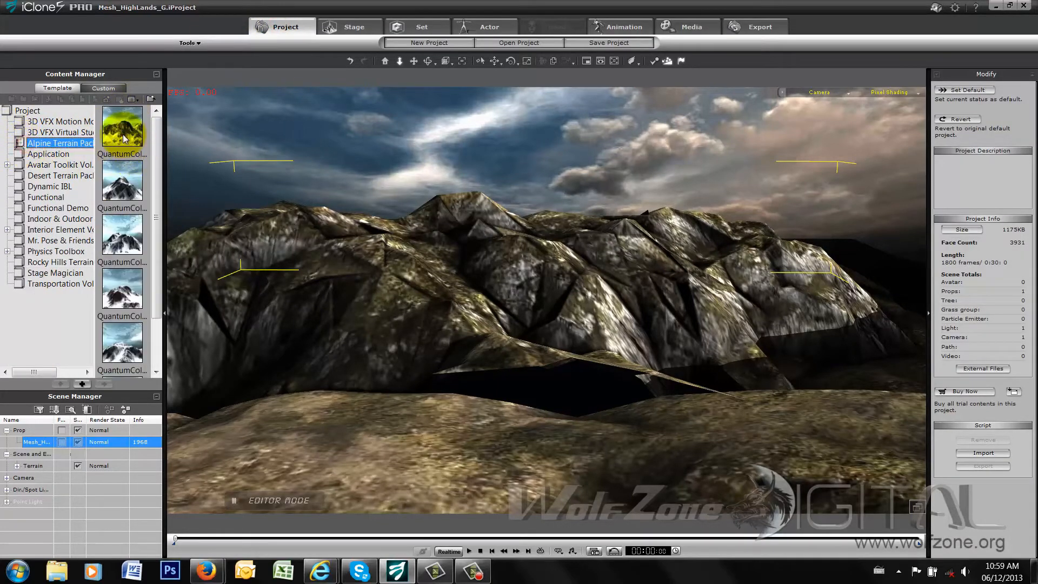
double_click(122, 125)
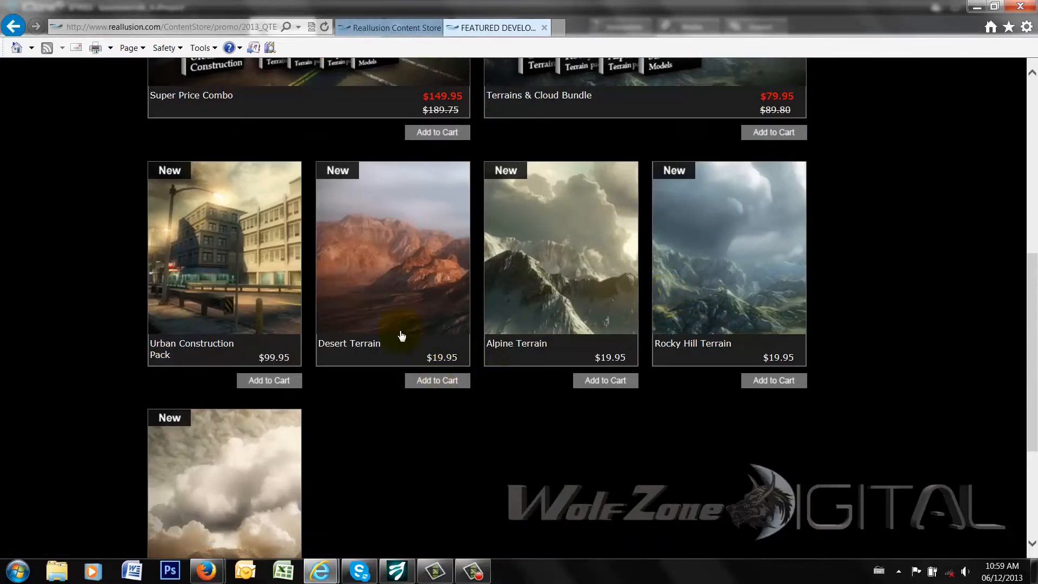
mouse_move(501, 378)
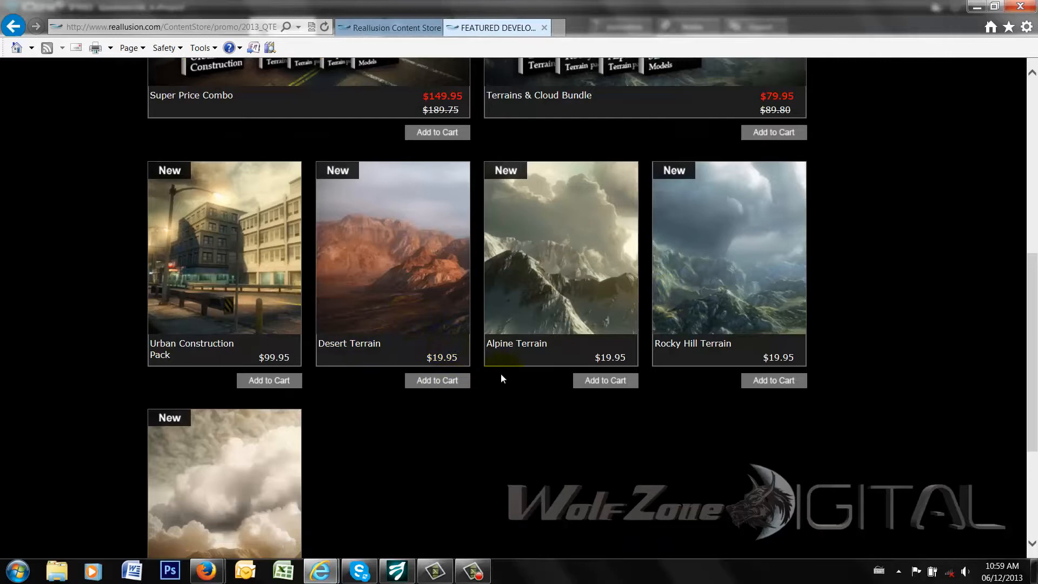
scroll(down, 3)
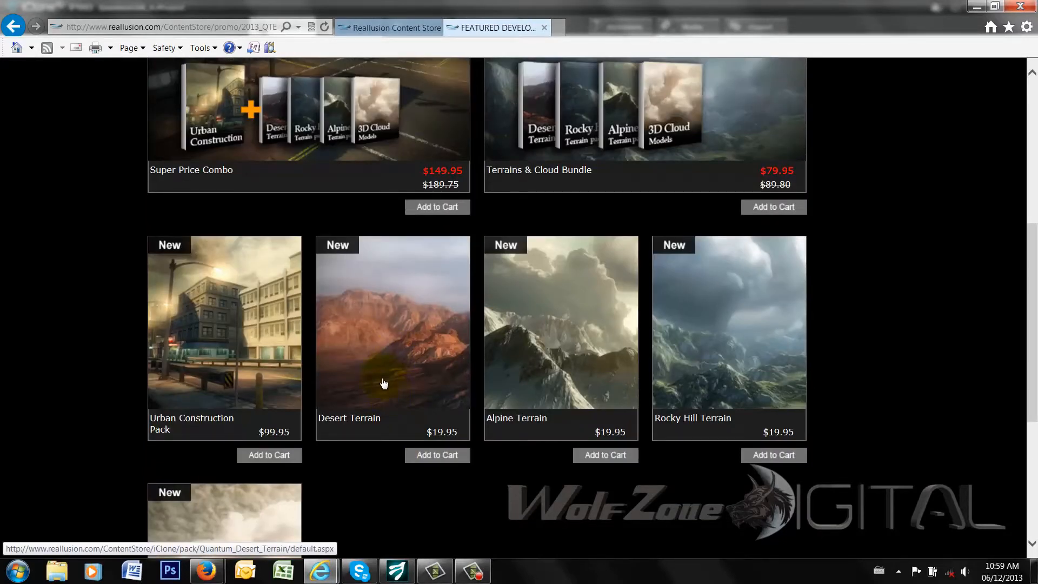
scroll(up, 3)
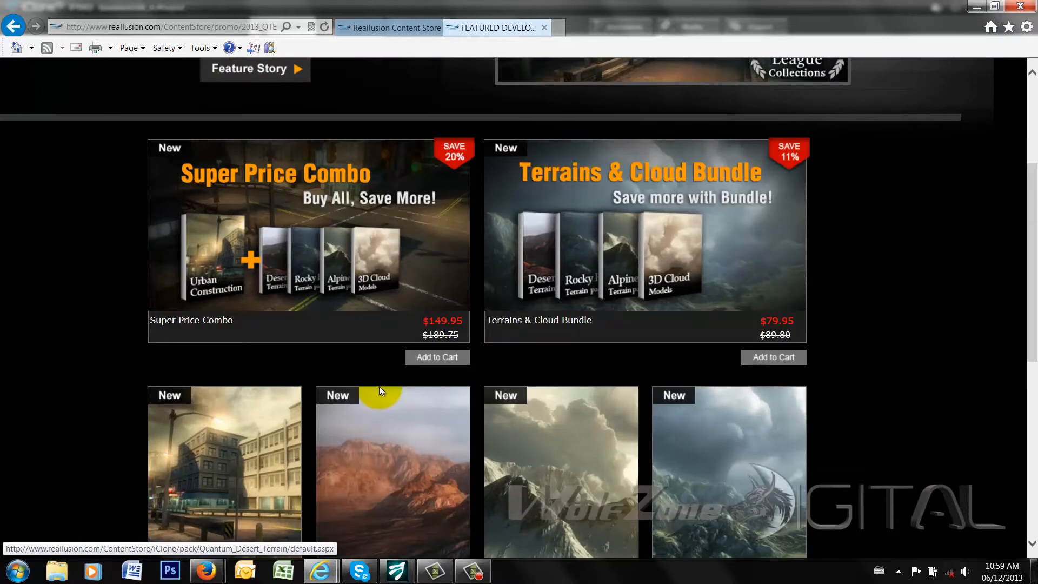
scroll(down, 3)
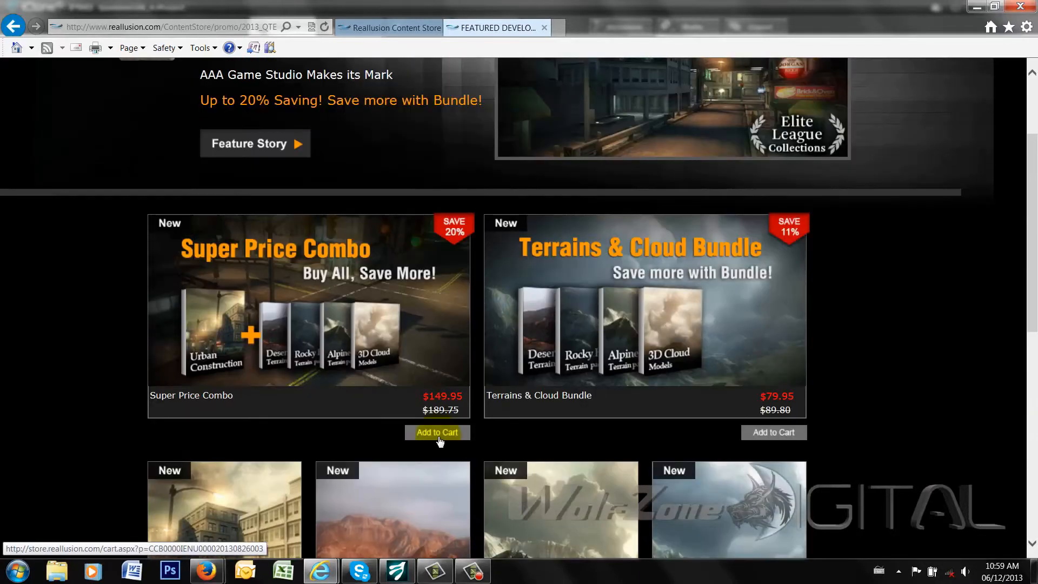
mouse_move(785, 384)
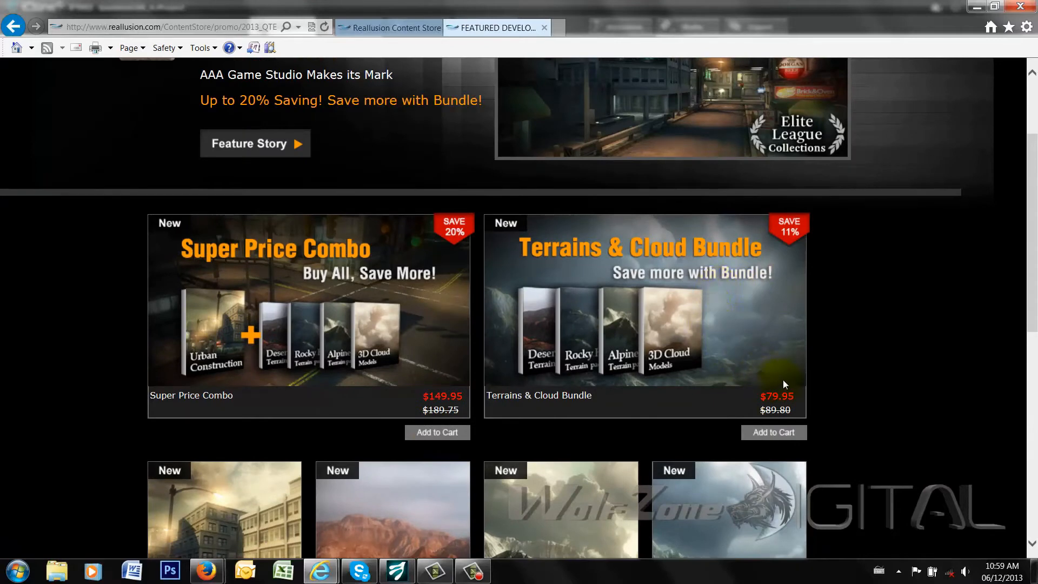
scroll(down, 3)
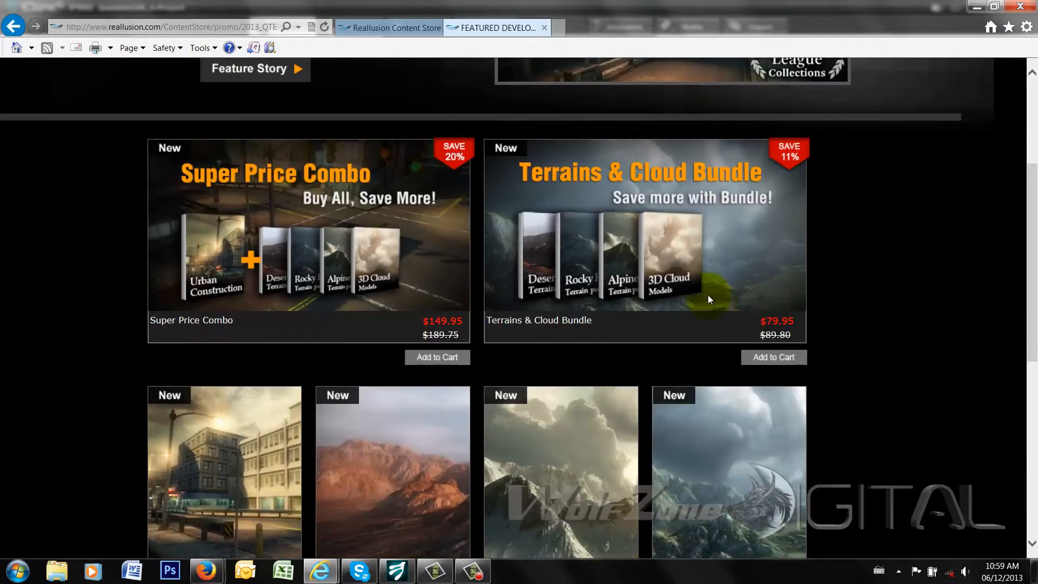
mouse_move(696, 258)
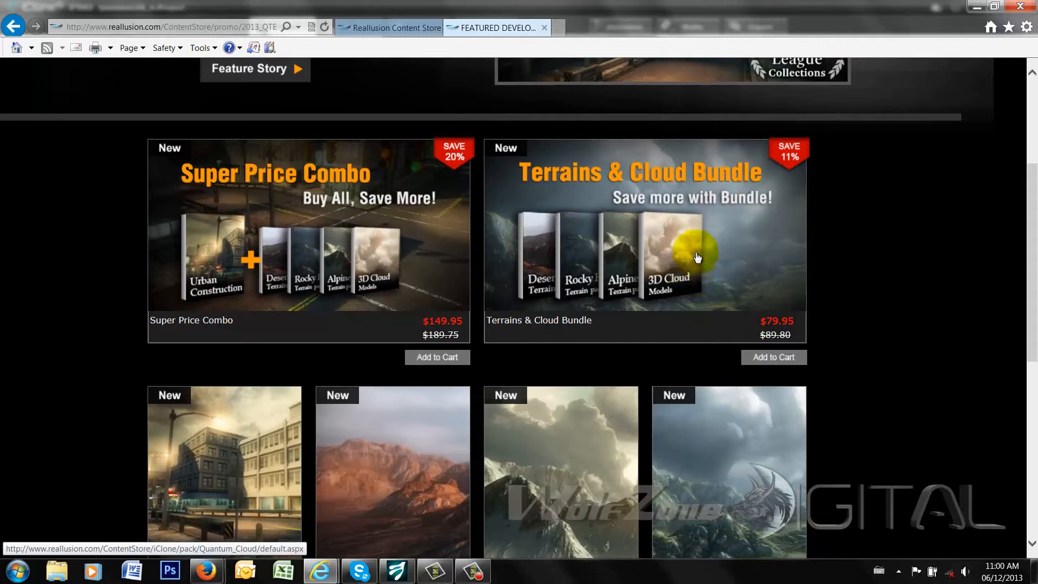
mouse_move(711, 328)
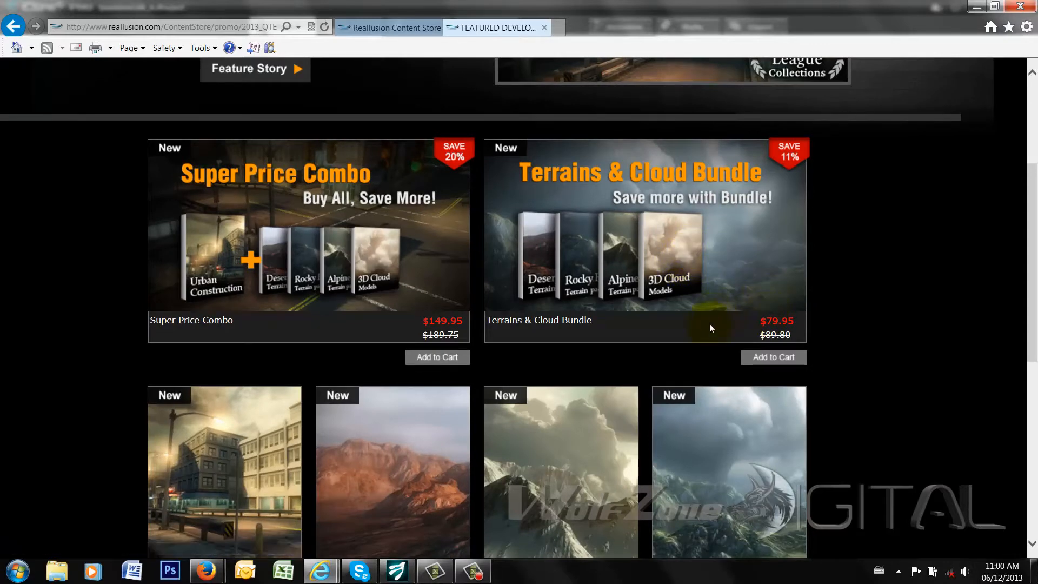
scroll(down, 3)
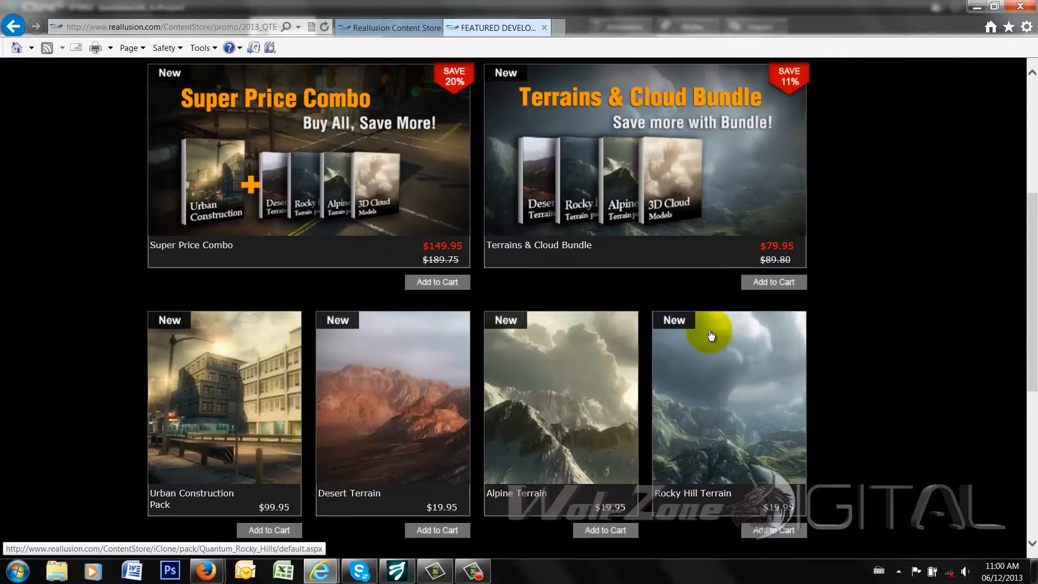
mouse_move(773, 281)
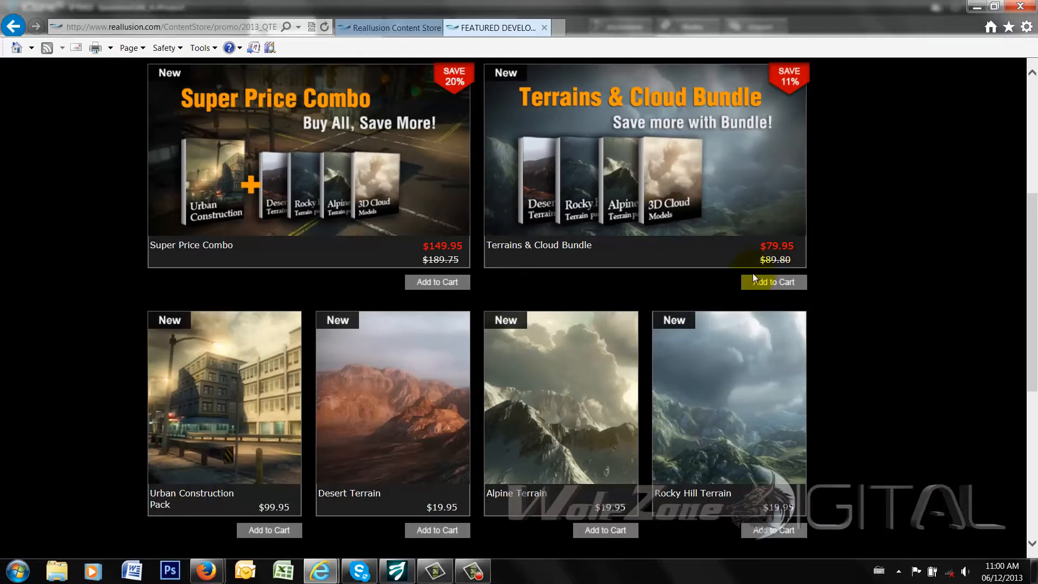
scroll(down, 3)
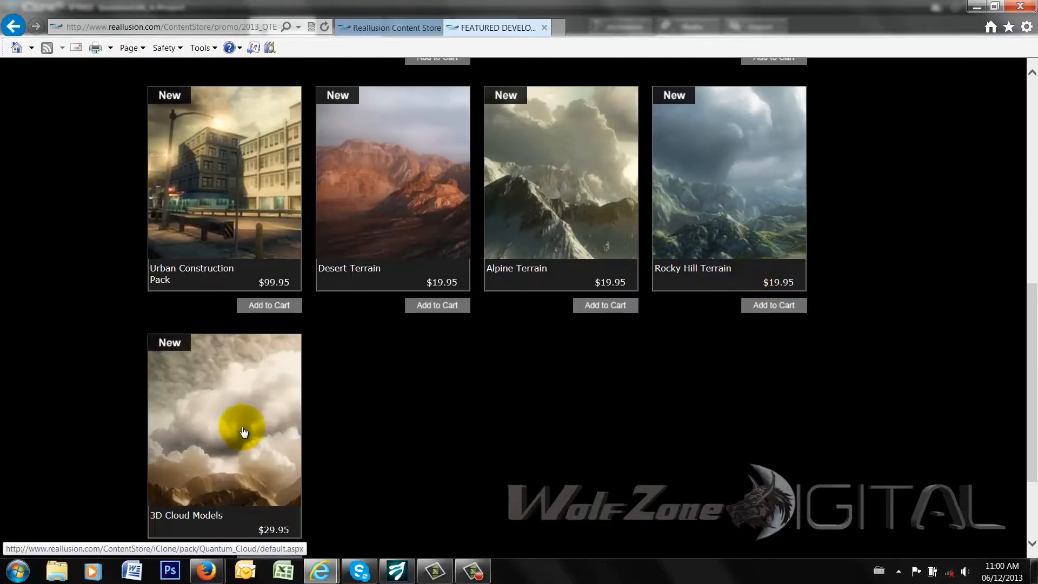
scroll(down, 3)
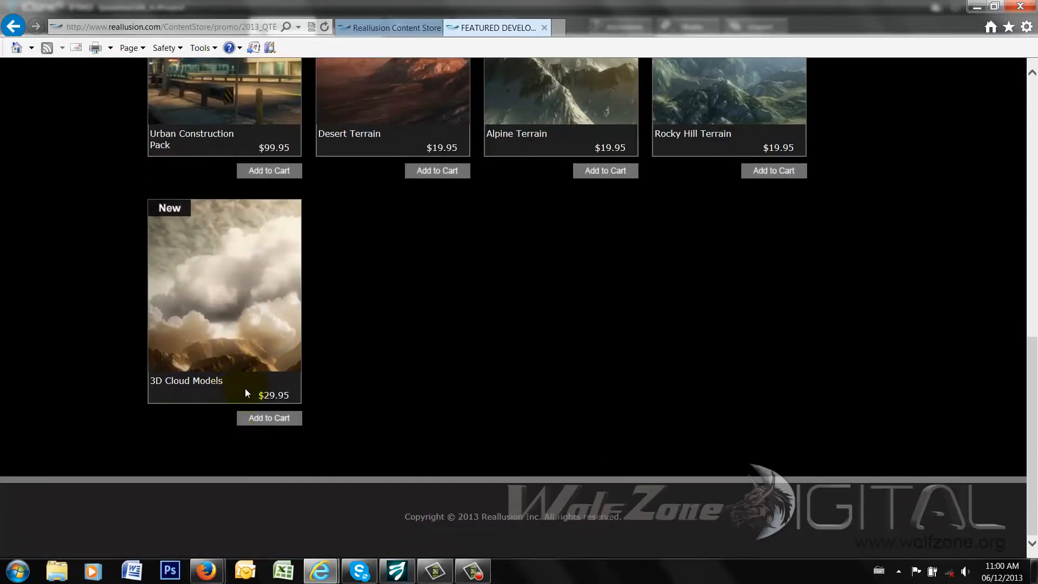
mouse_move(252, 365)
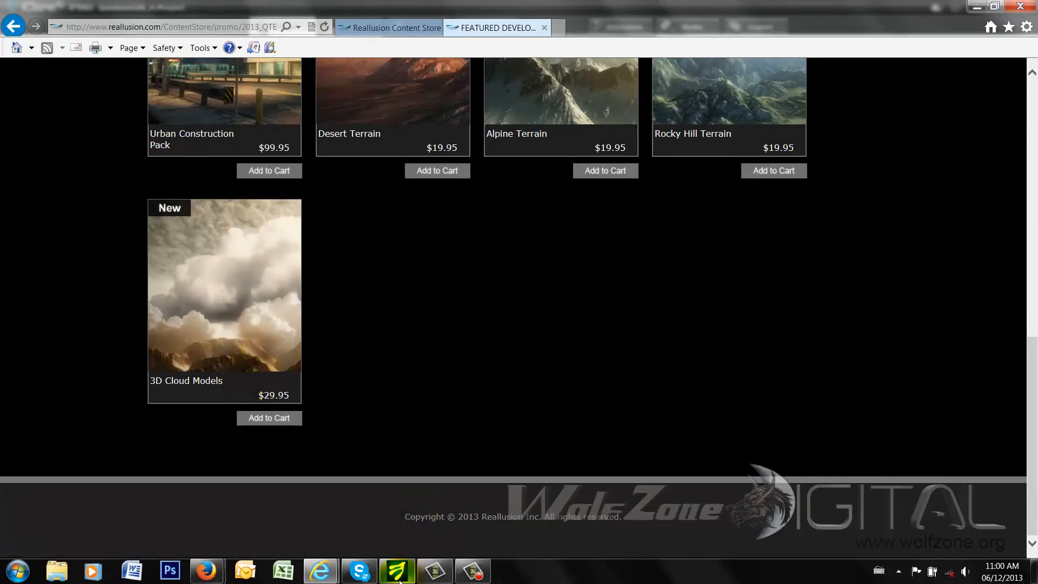
mouse_move(397, 570)
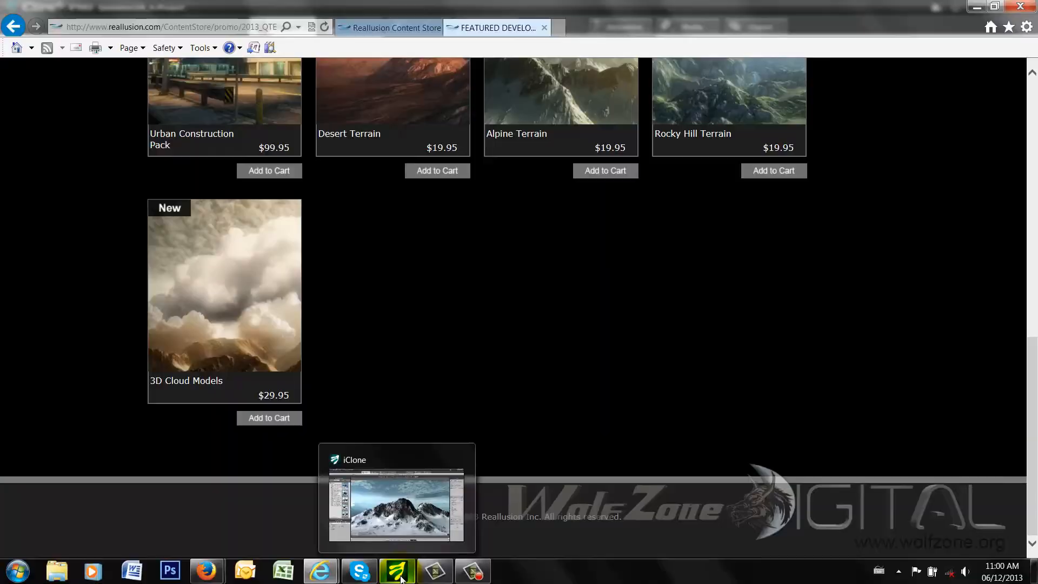
click(396, 571)
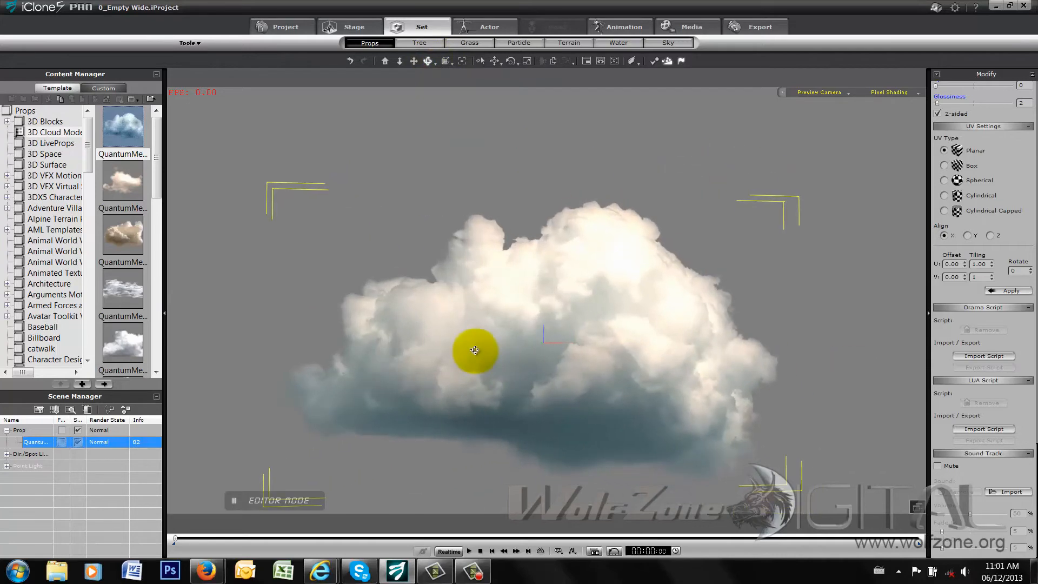
drag(473, 350, 761, 391)
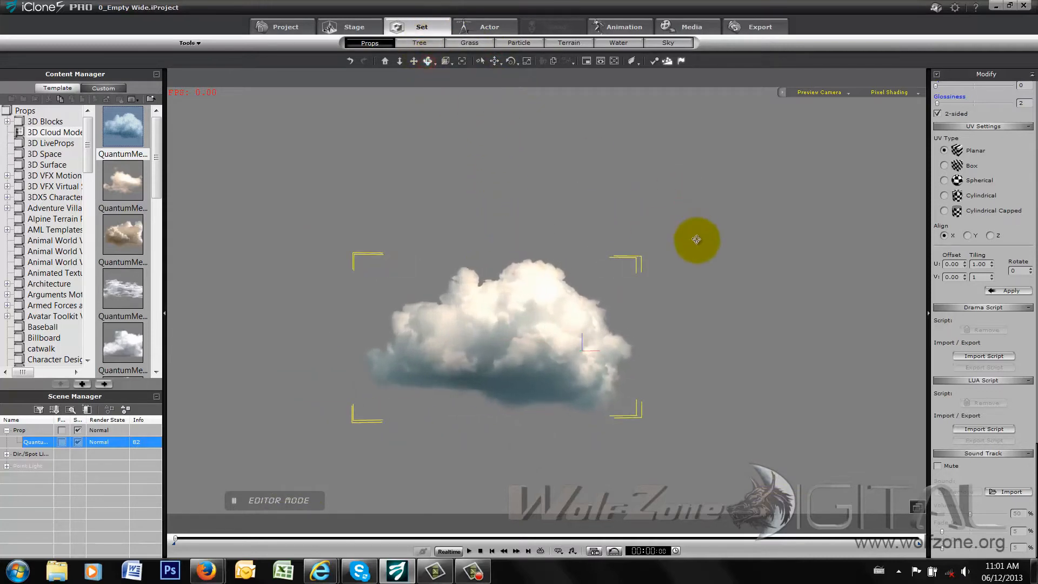
drag(695, 239, 627, 203)
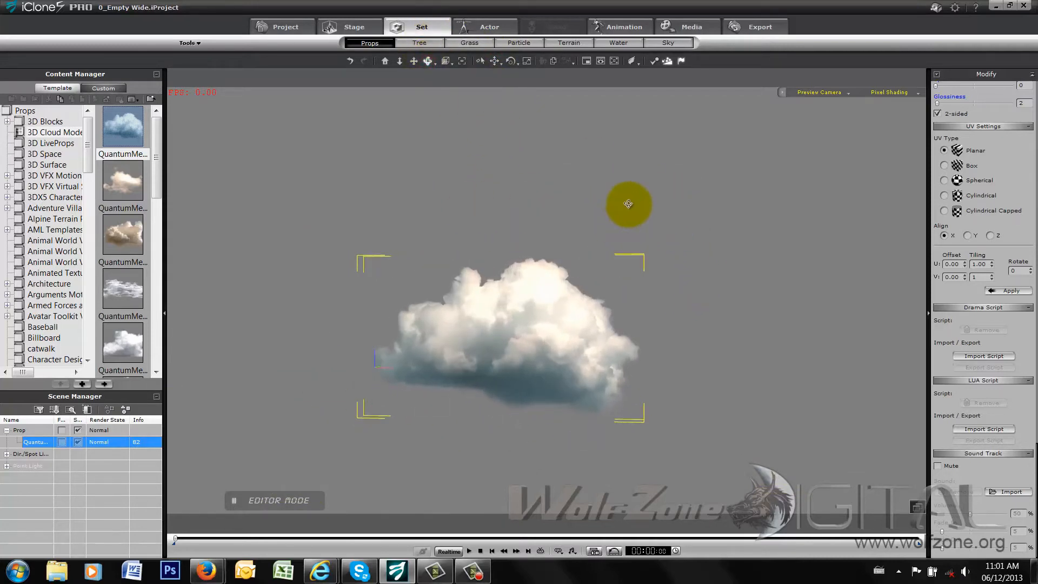
drag(628, 203, 508, 267)
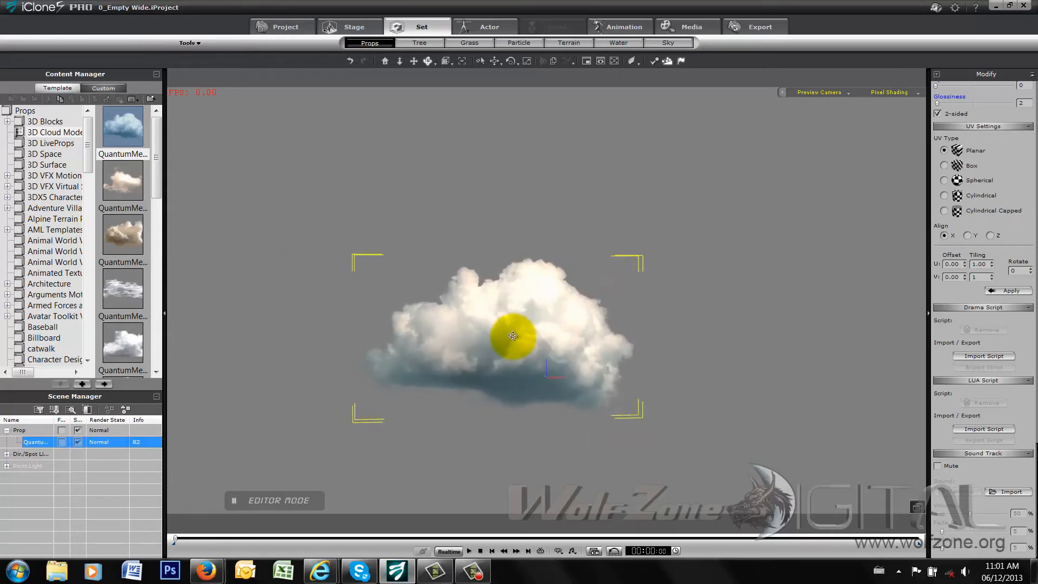
drag(512, 335, 300, 197)
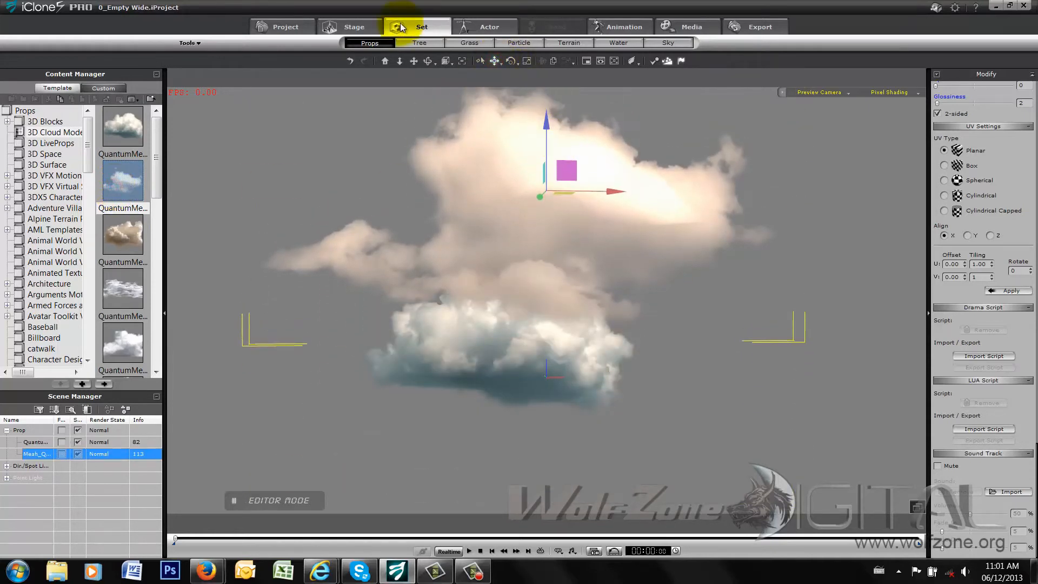
Step: Add a third QuantumMesh cloud prop and push it back and smaller on the left
click(122, 238)
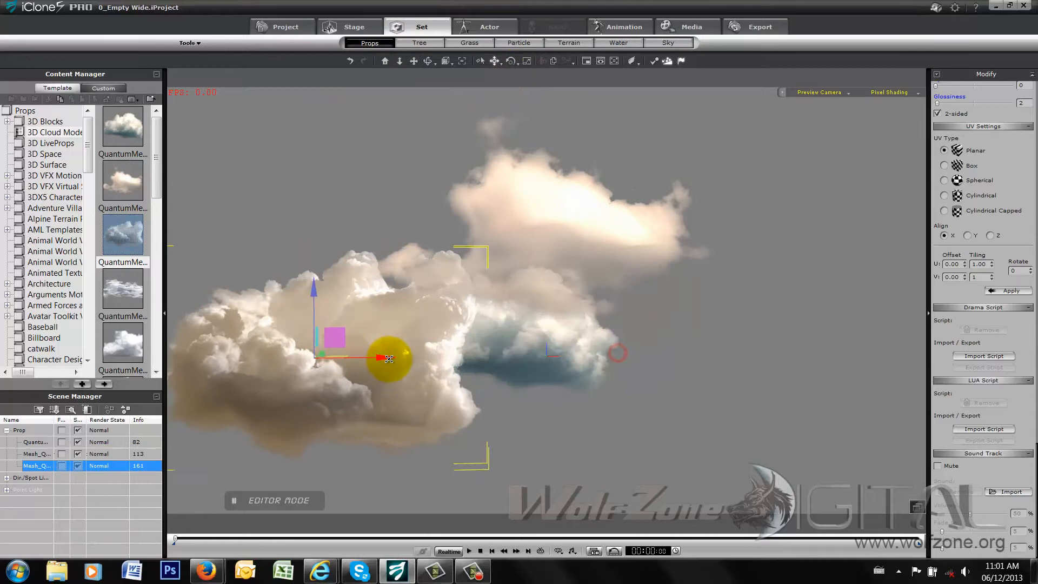
drag(390, 359, 332, 312)
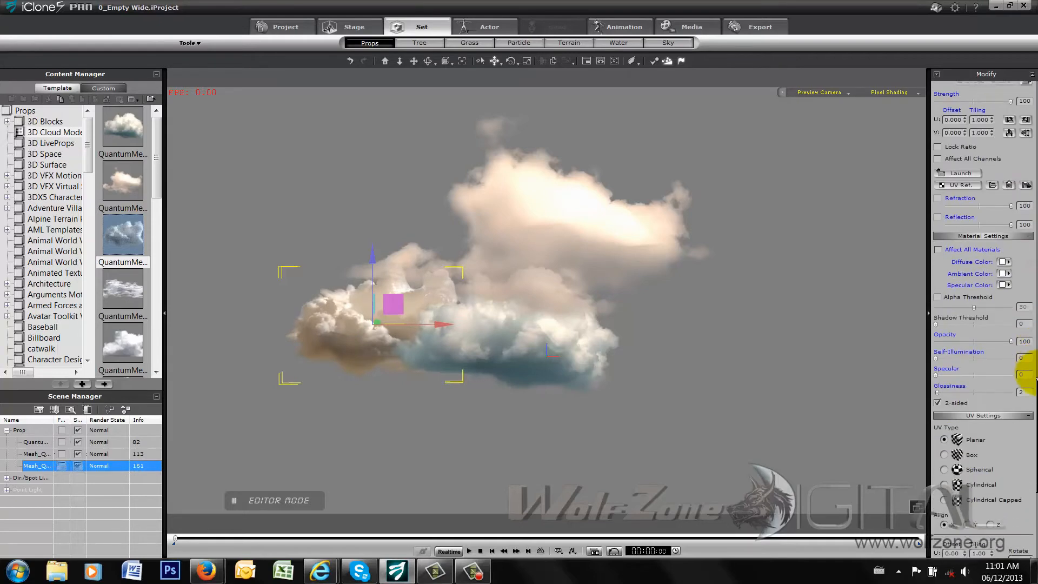
Step: Make the left cloud semi-transparent at opacity 62 with a slight glow
drag(1023, 342, 969, 342)
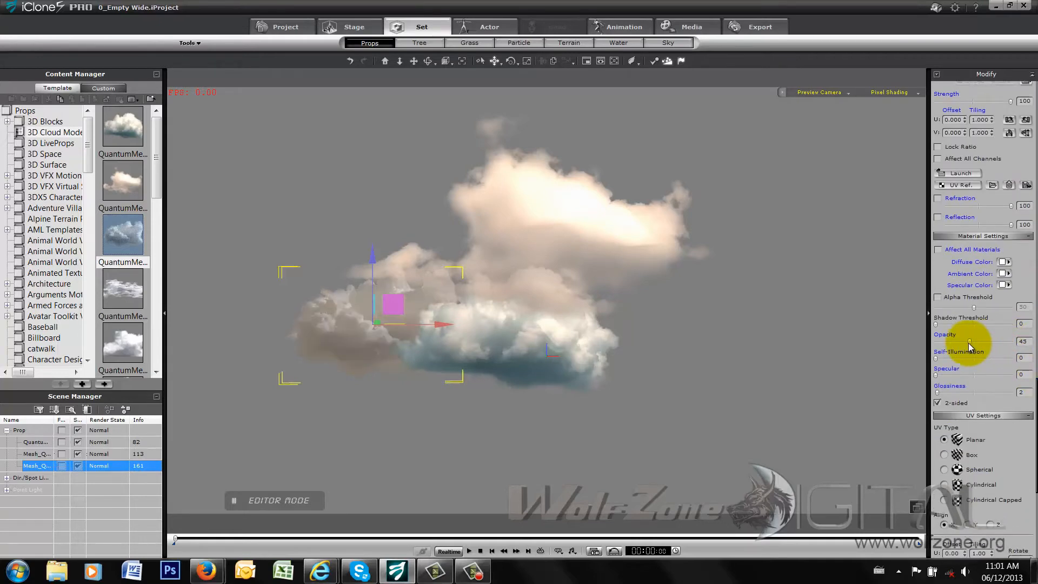
drag(970, 343, 982, 343)
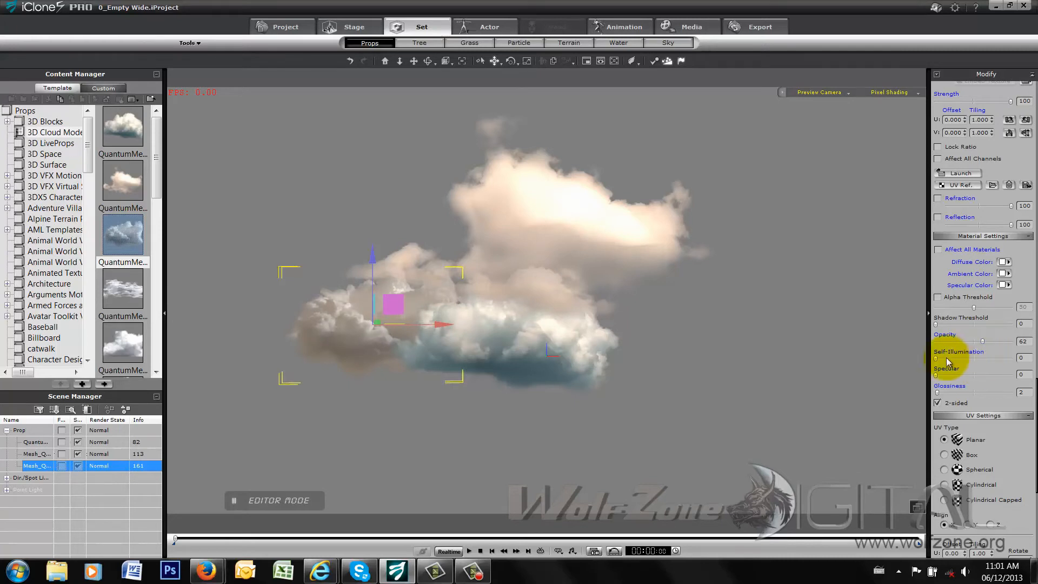
drag(935, 361, 959, 362)
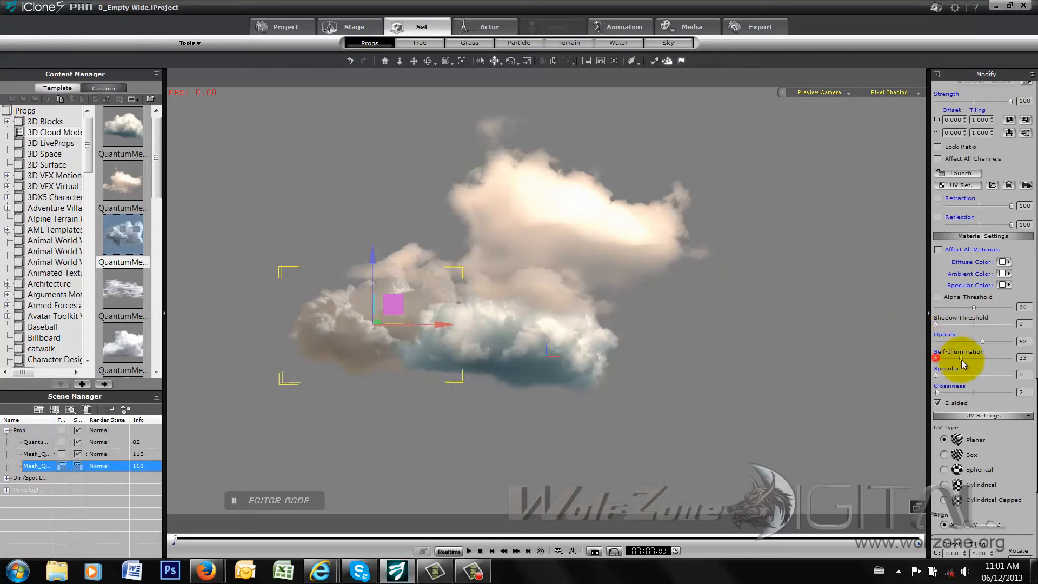
Step: Set the white cloud's self-illumination to 38 and add another cloud prop
drag(937, 358, 998, 358)
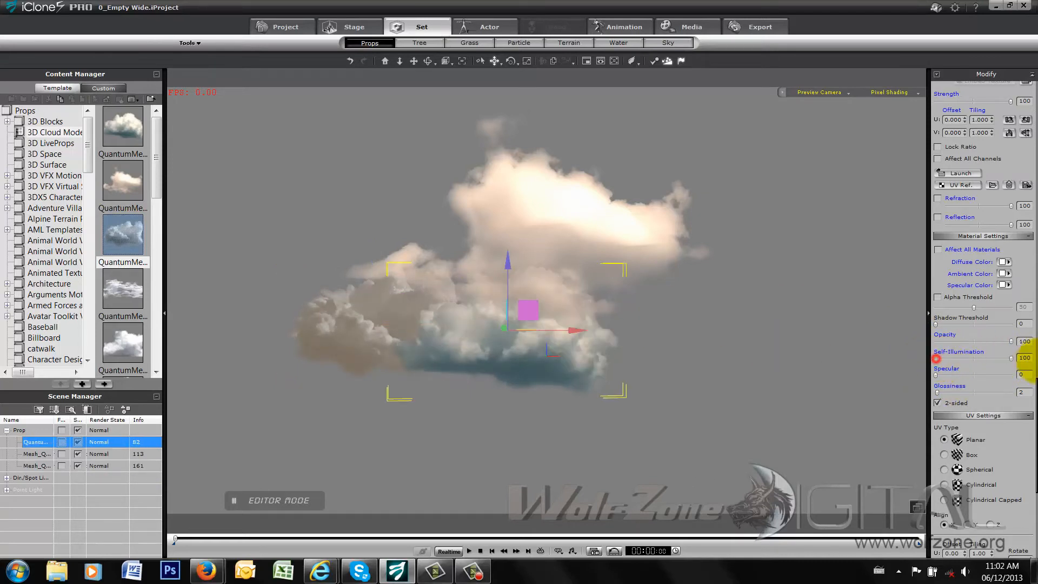
drag(1016, 358, 970, 358)
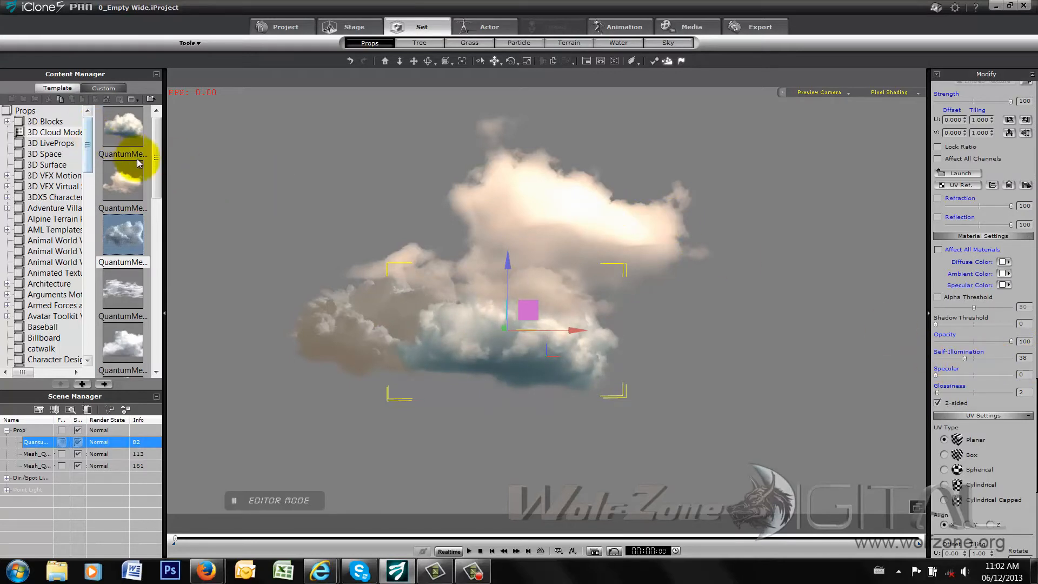
double_click(122, 258)
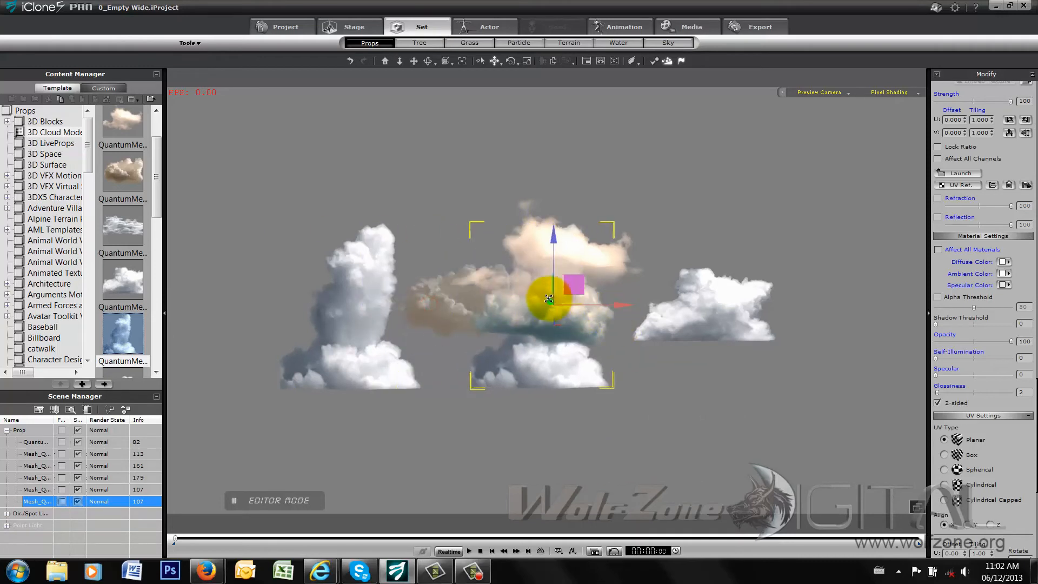
Step: Raise the lower cloud up into the middle cluster of the six-cloud arrangement
drag(553, 302, 546, 258)
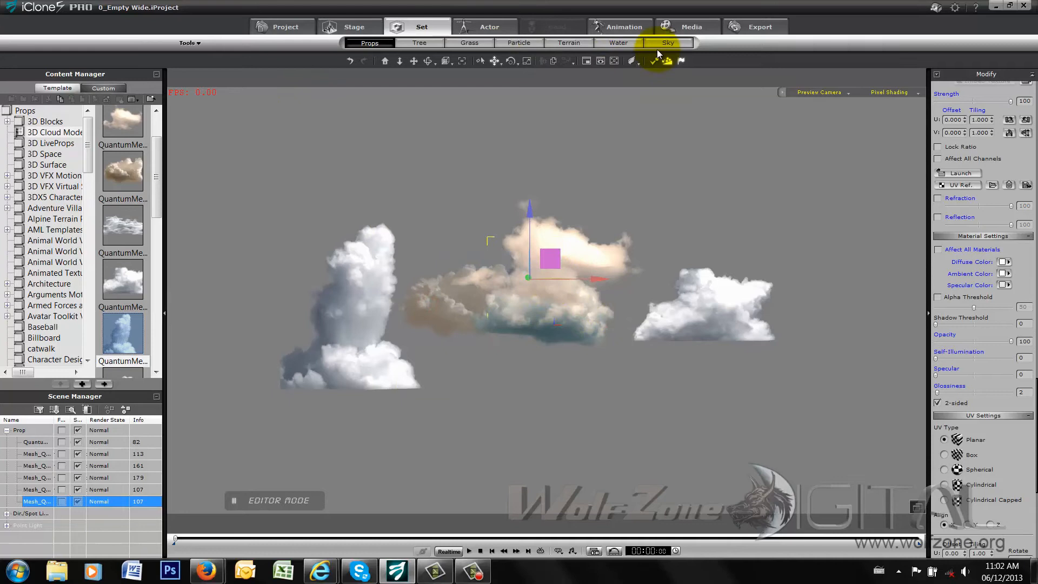
Step: Apply the Cloudy 01 sky template as an overcast background behind the clouds
click(668, 42)
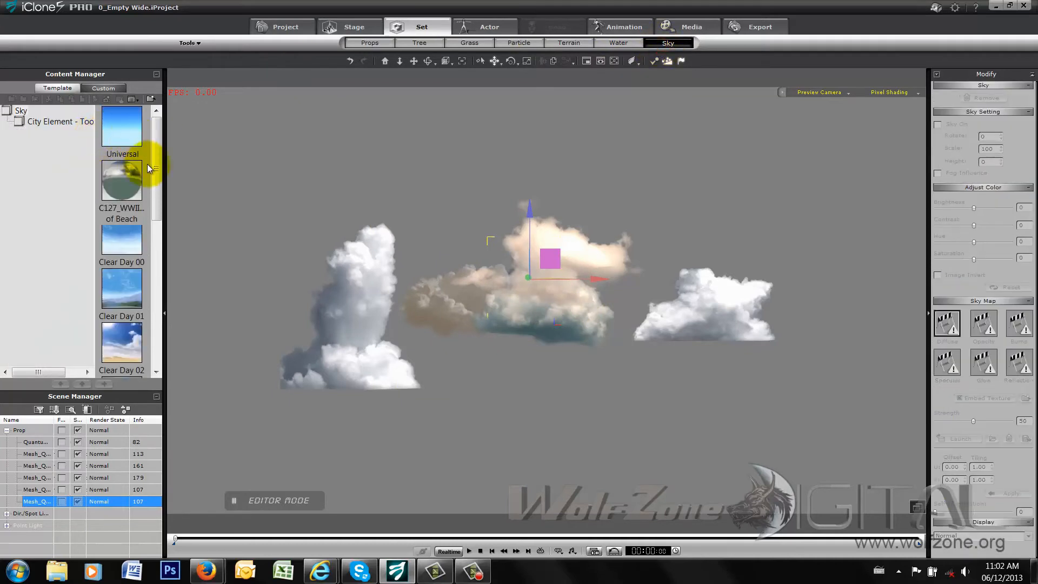
scroll(down, 3)
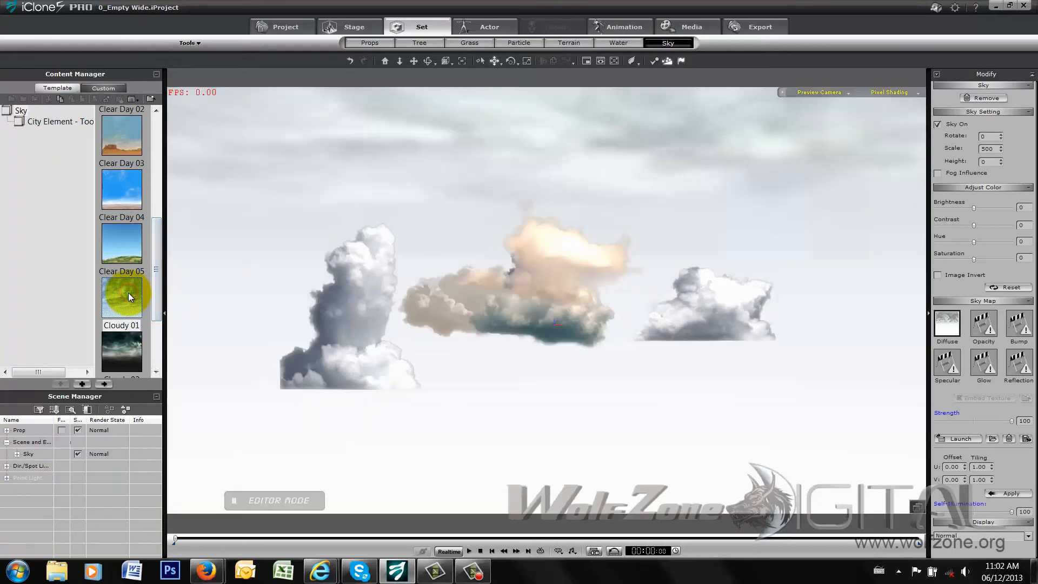
click(369, 42)
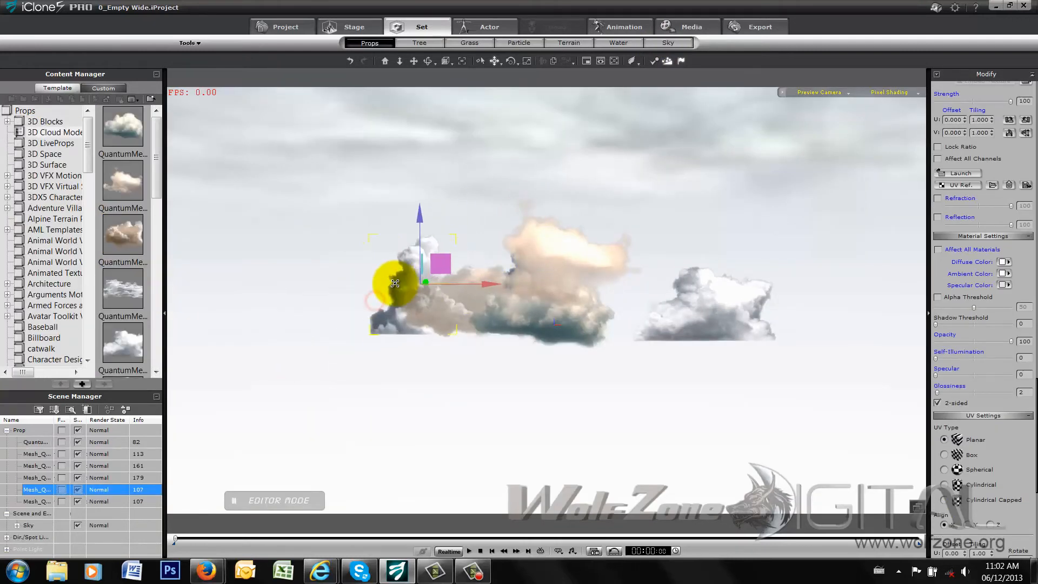
Step: Move the tall cloud into the central cluster, desaturate the peach cloud and zoom in on the dark cloud
drag(394, 283, 649, 172)
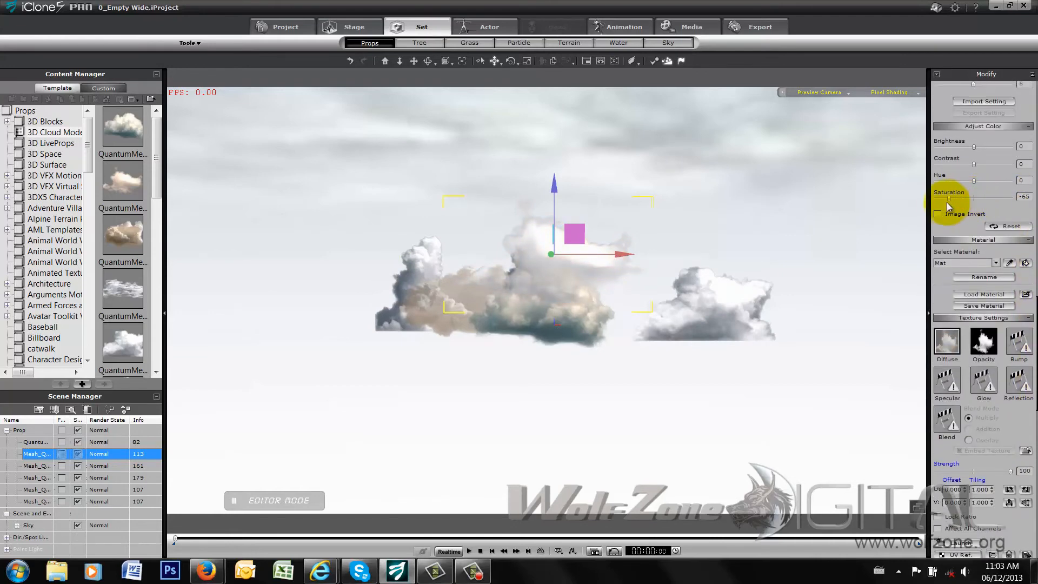
drag(950, 199, 954, 199)
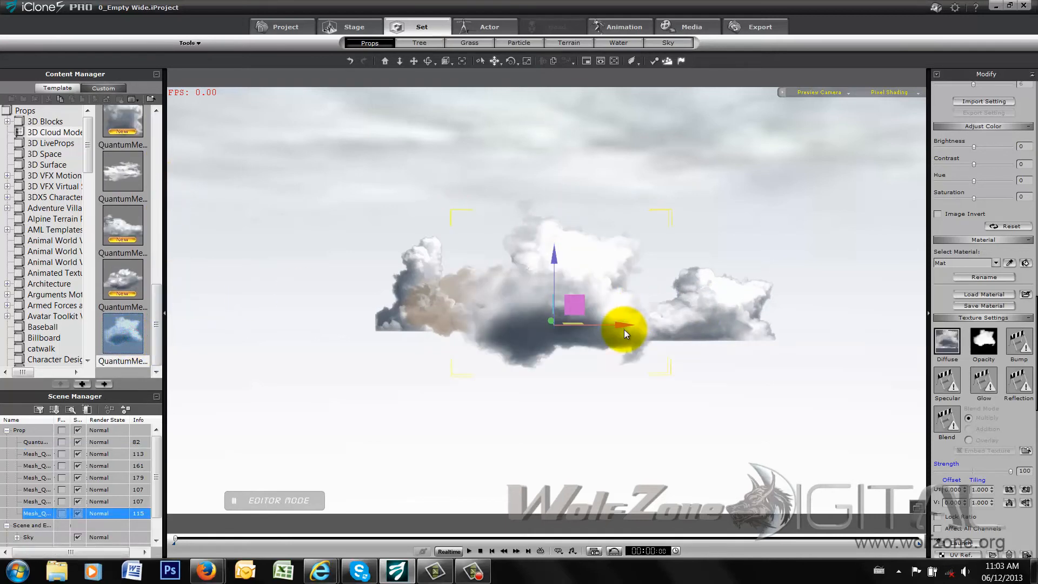
drag(623, 331, 358, 337)
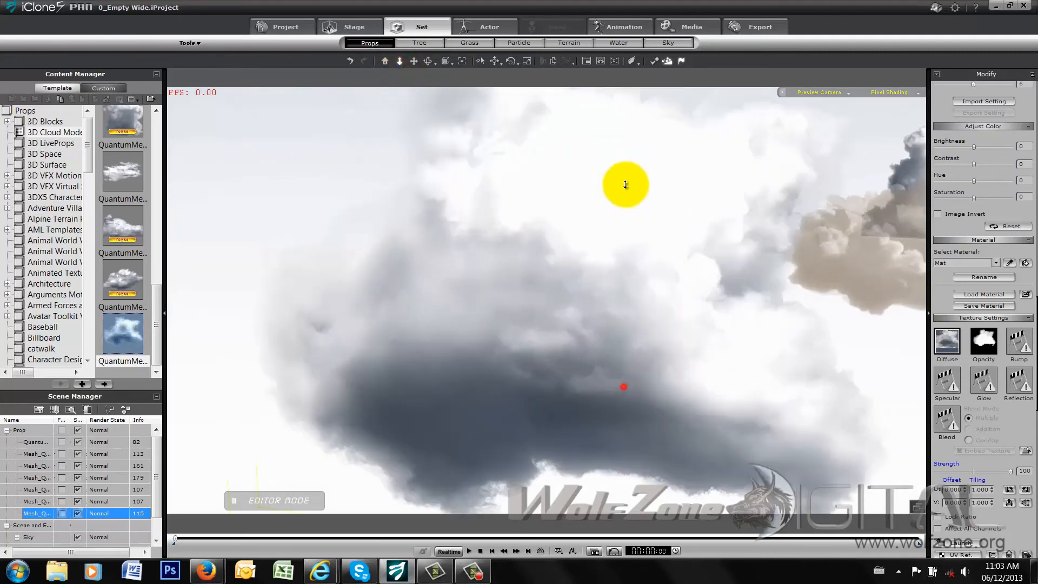
drag(624, 185, 775, 265)
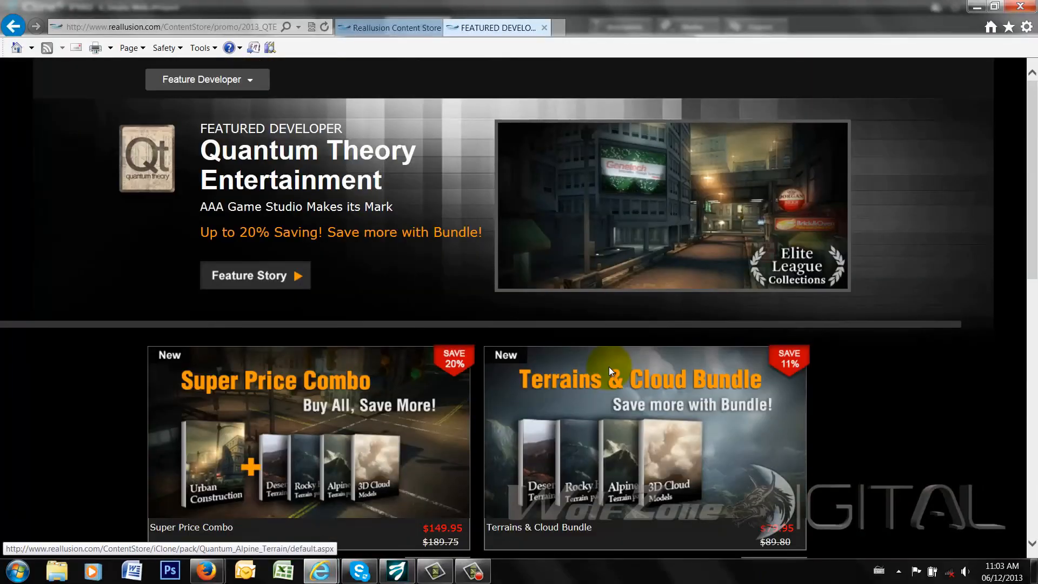
Step: Scroll the Quantum Theory store page to the Terrains & Cloud Bundle at $79.95 and $19.95 terrain packs
scroll(down, 3)
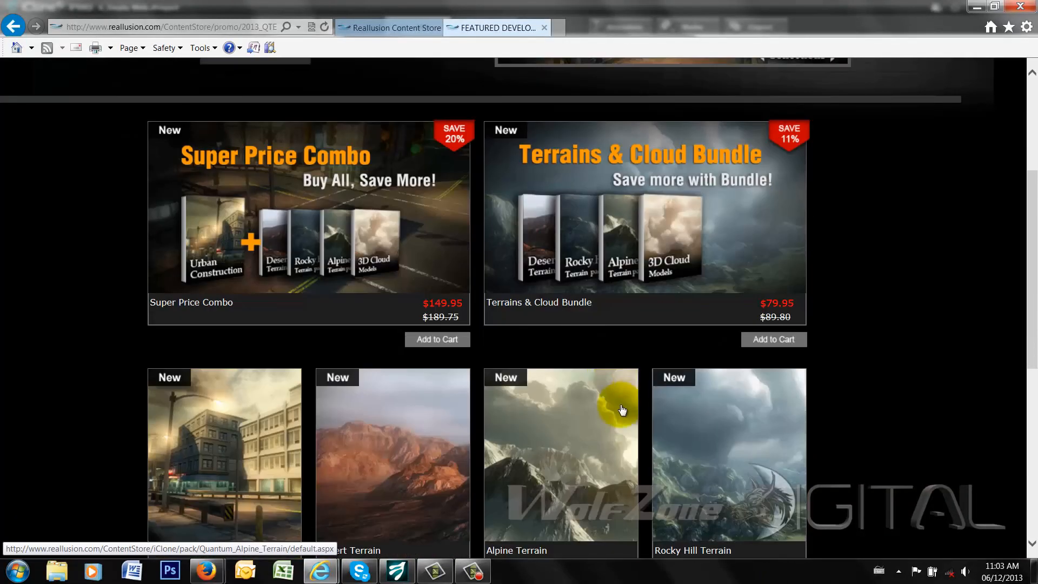
mouse_move(965, 335)
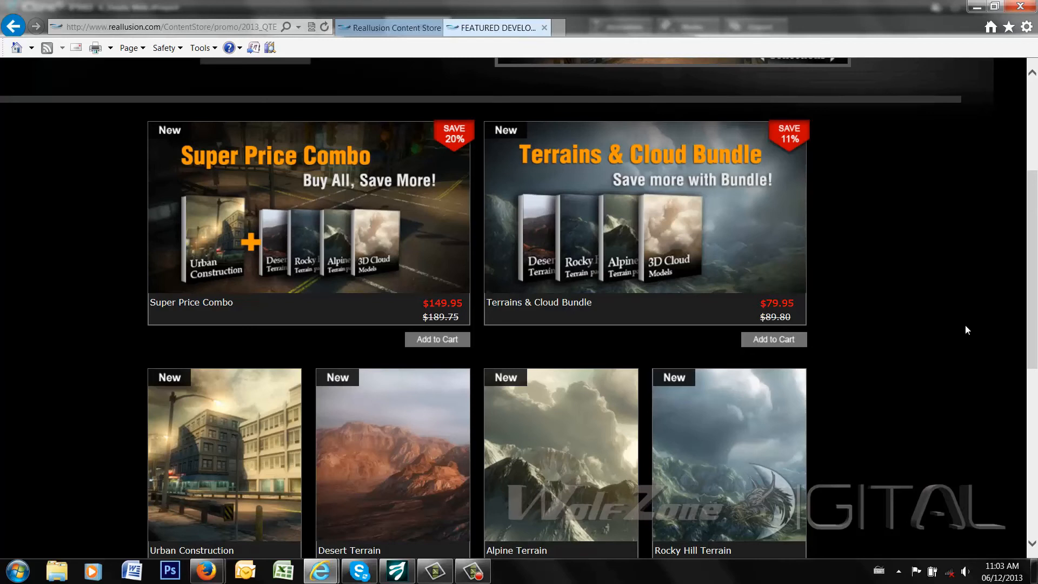
mouse_move(793, 250)
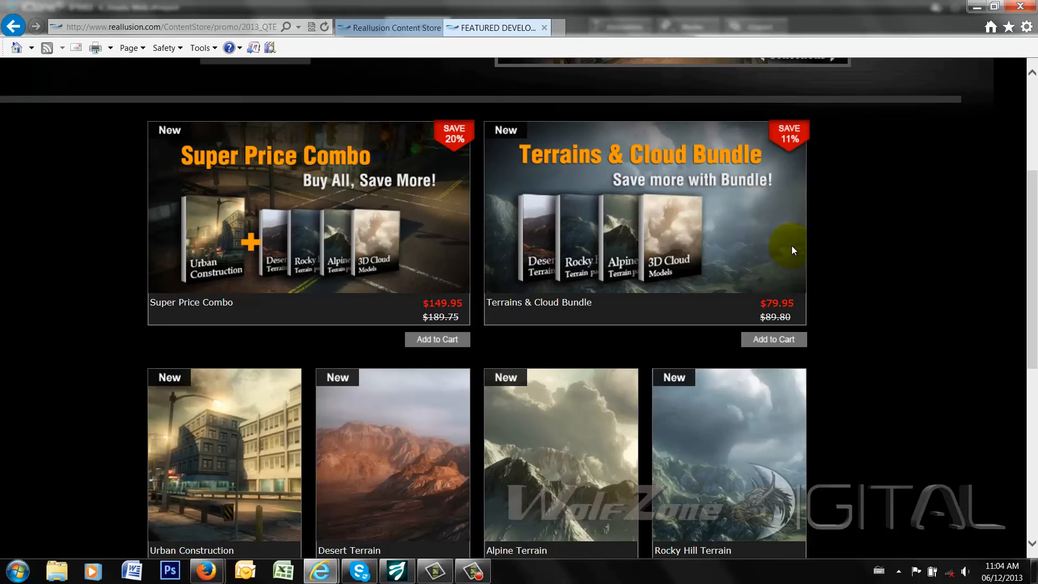
mouse_move(544, 508)
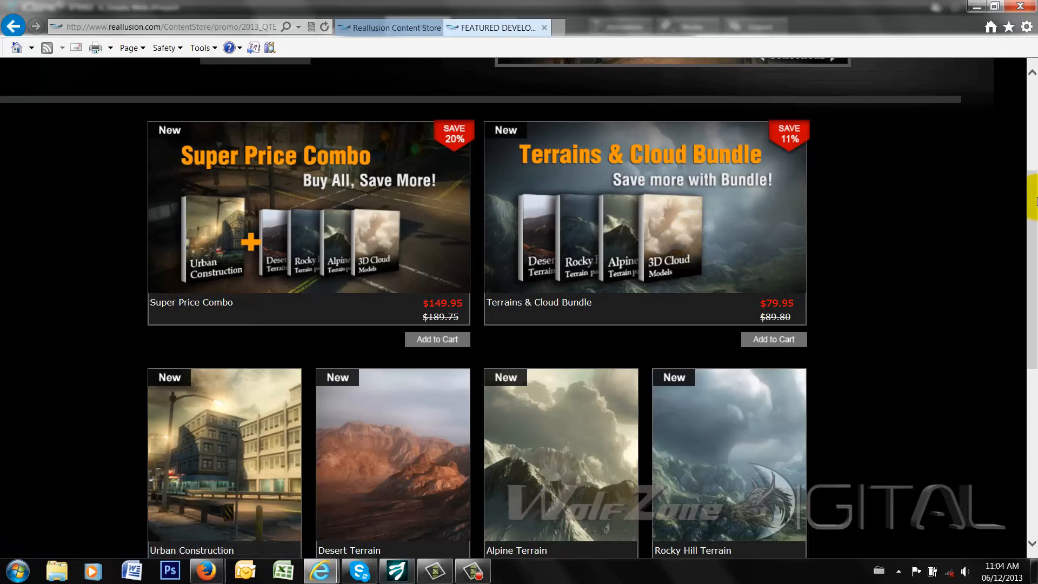
scroll(down, 3)
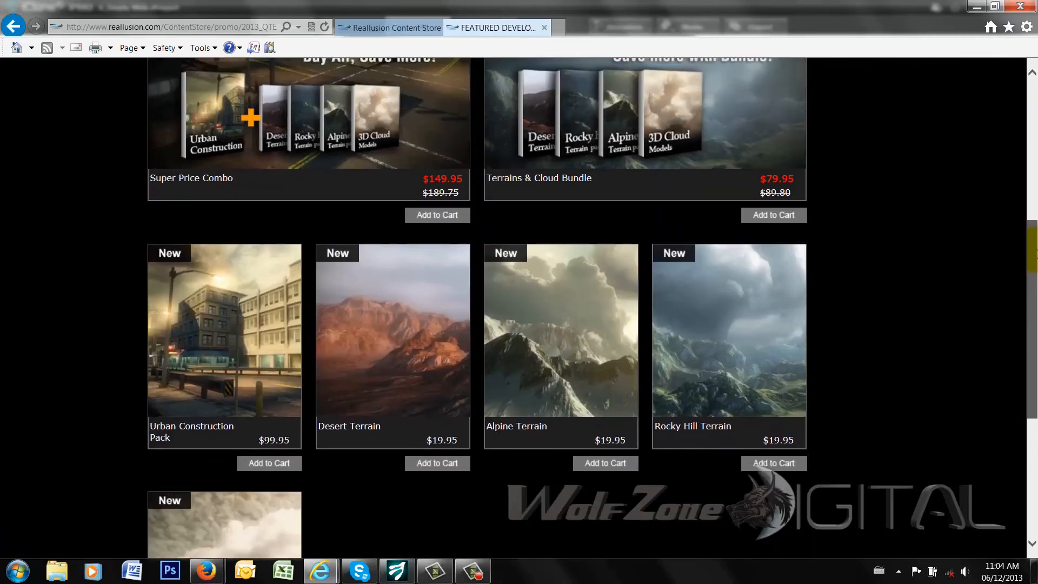
scroll(up, 3)
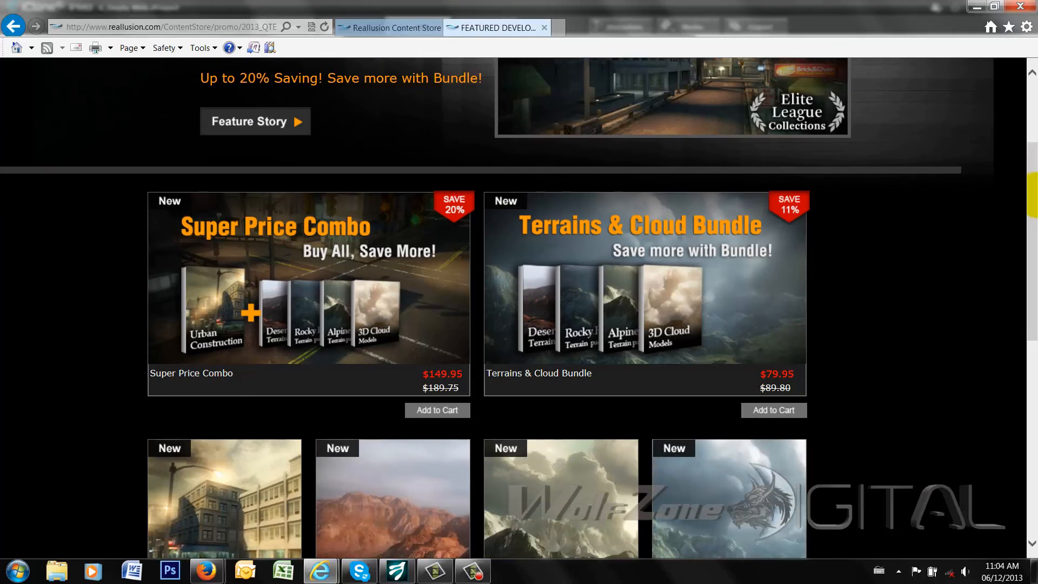
scroll(down, 3)
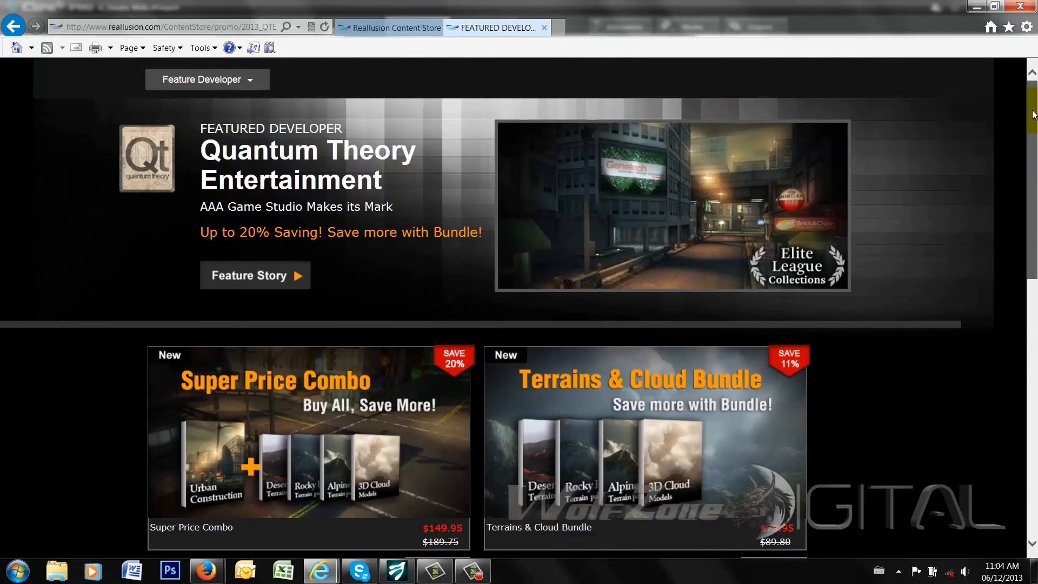
scroll(down, 3)
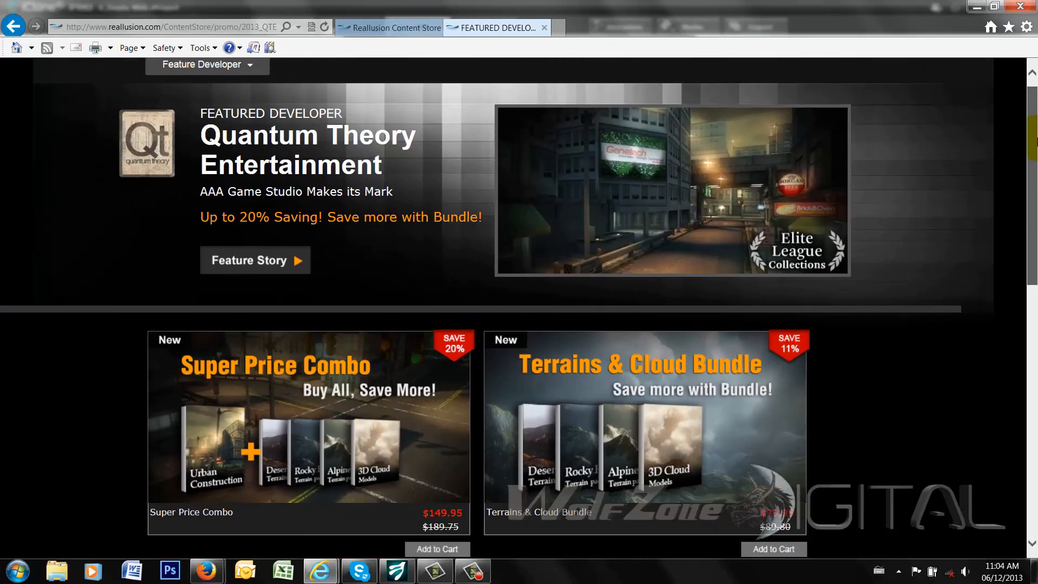
scroll(down, 3)
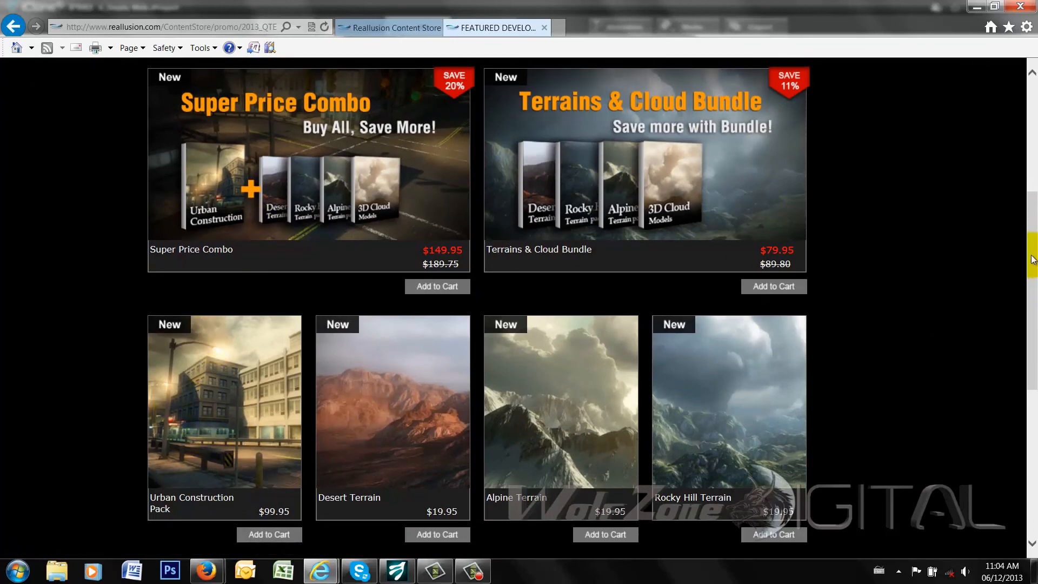
scroll(down, 3)
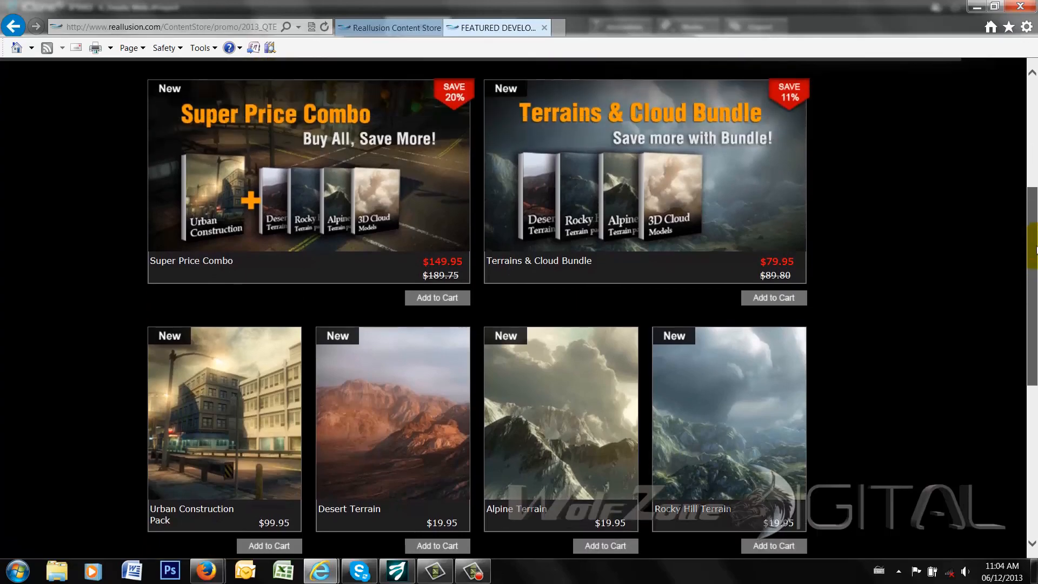